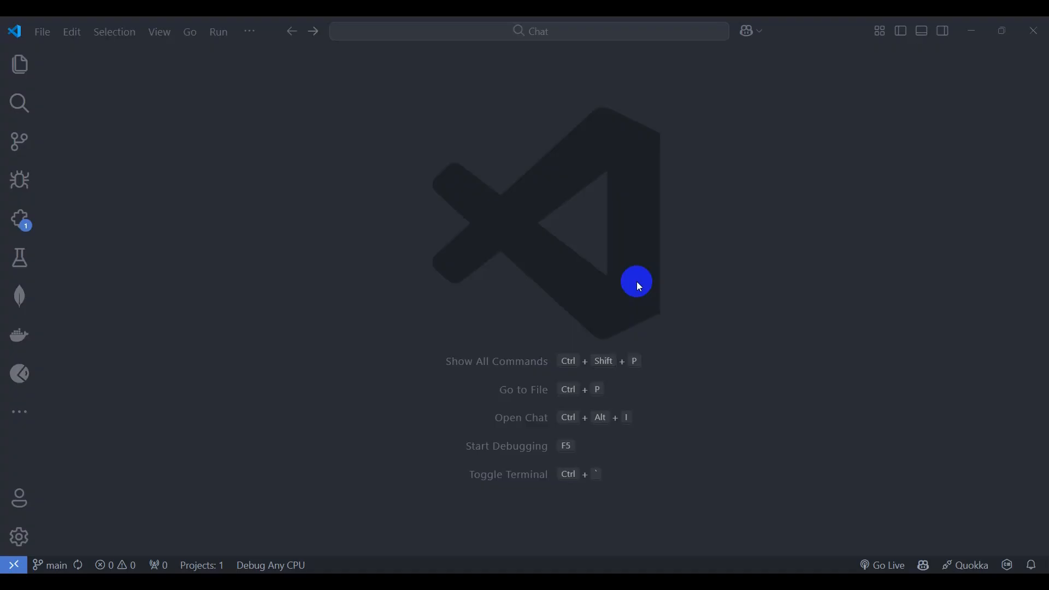
mouse_move(320, 298)
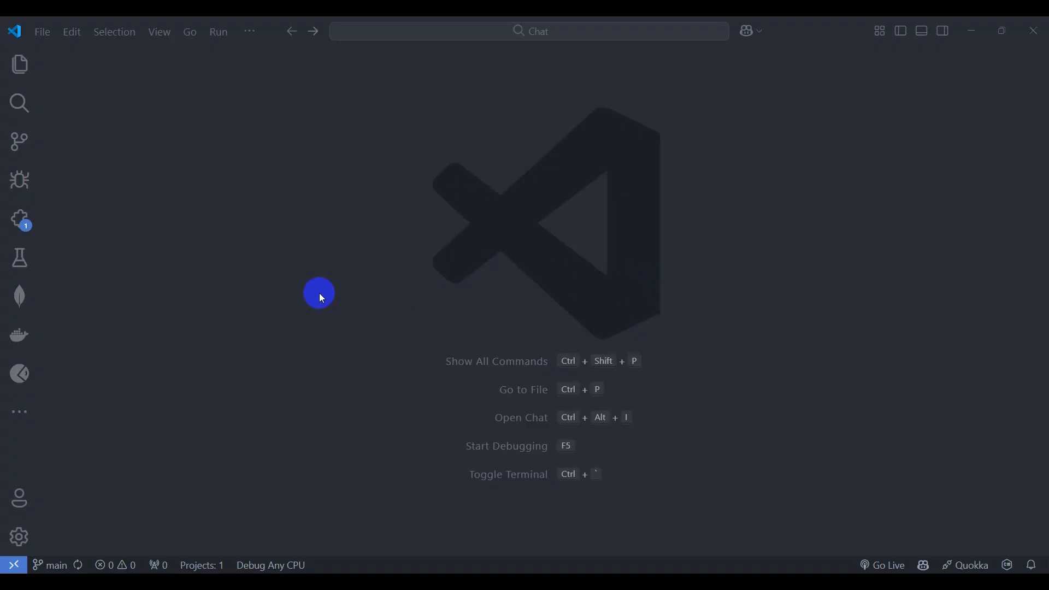
mouse_move(249, 215)
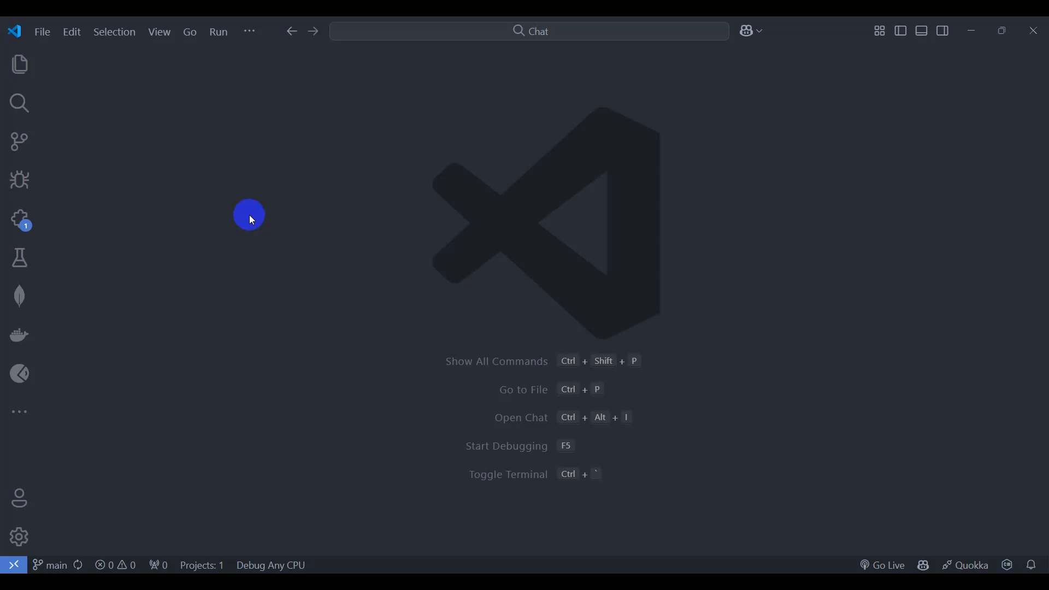
In a terminal in the client folder, generate the chat component without tests, then expand src
key(ctrl+`)
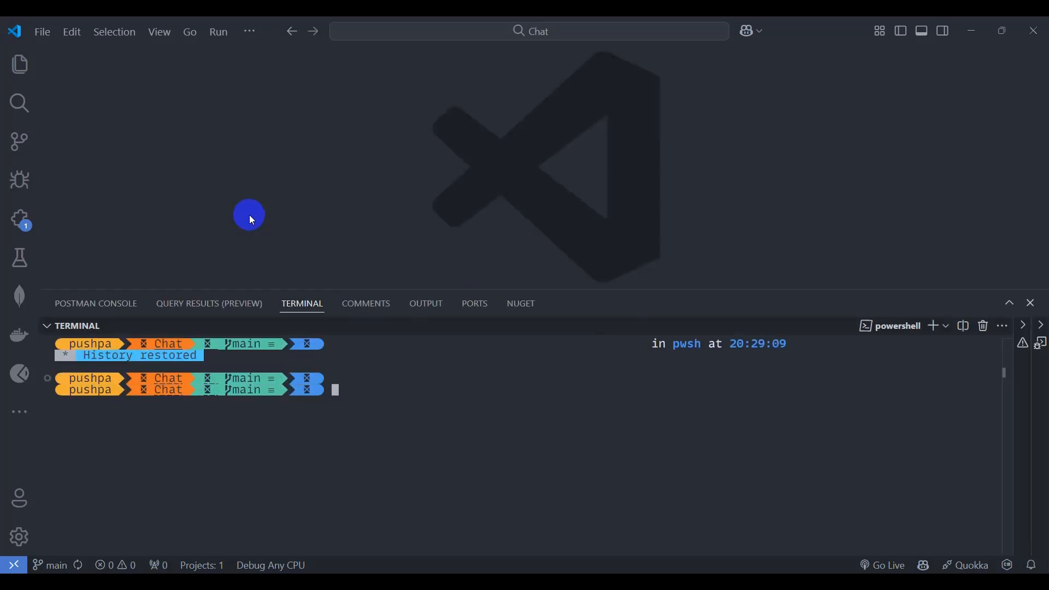
text(cd .\client\)
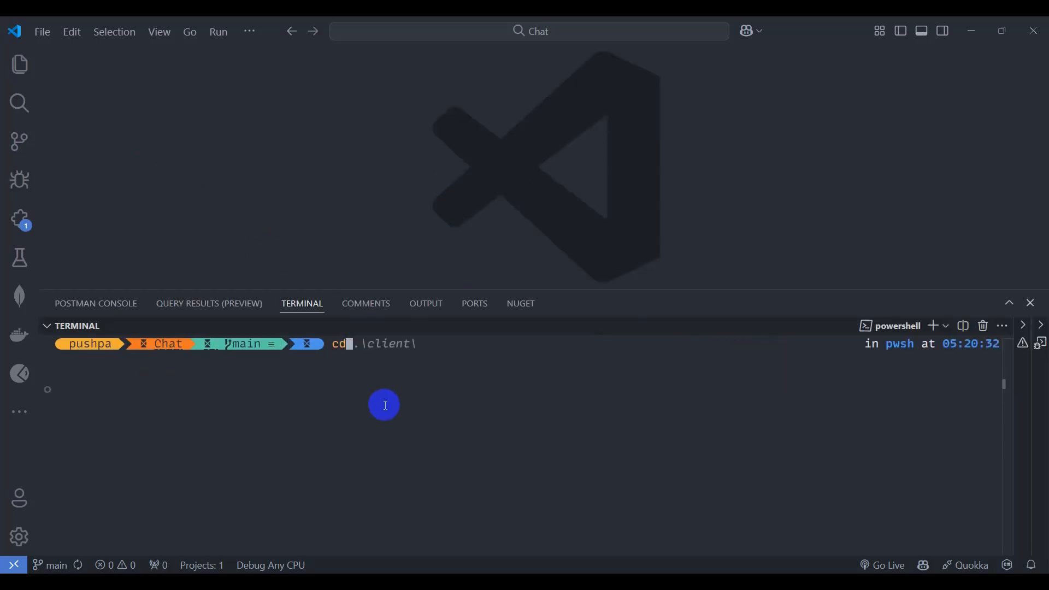
text(client)
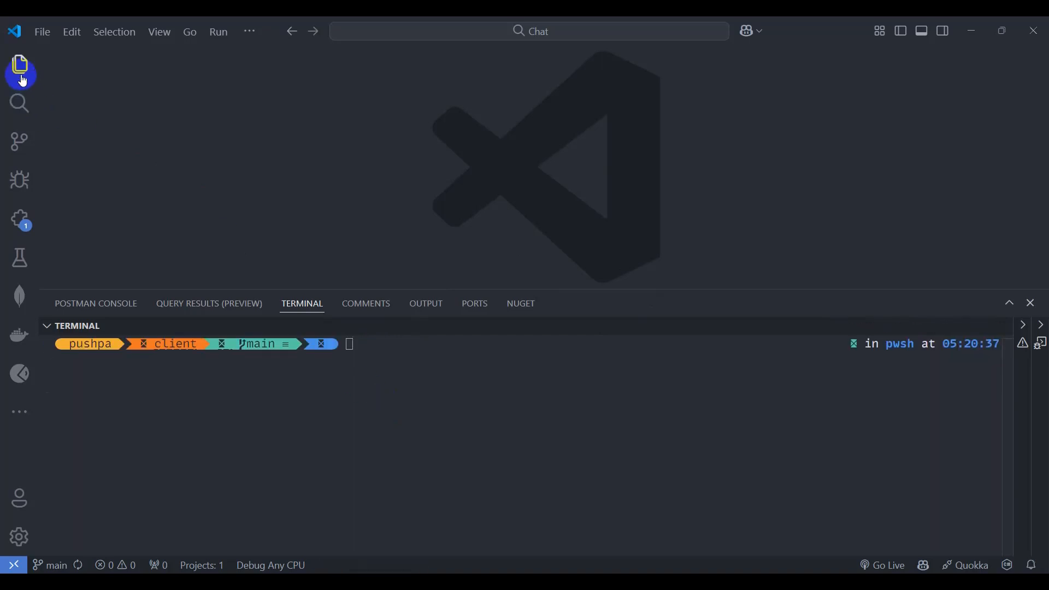
click(20, 63)
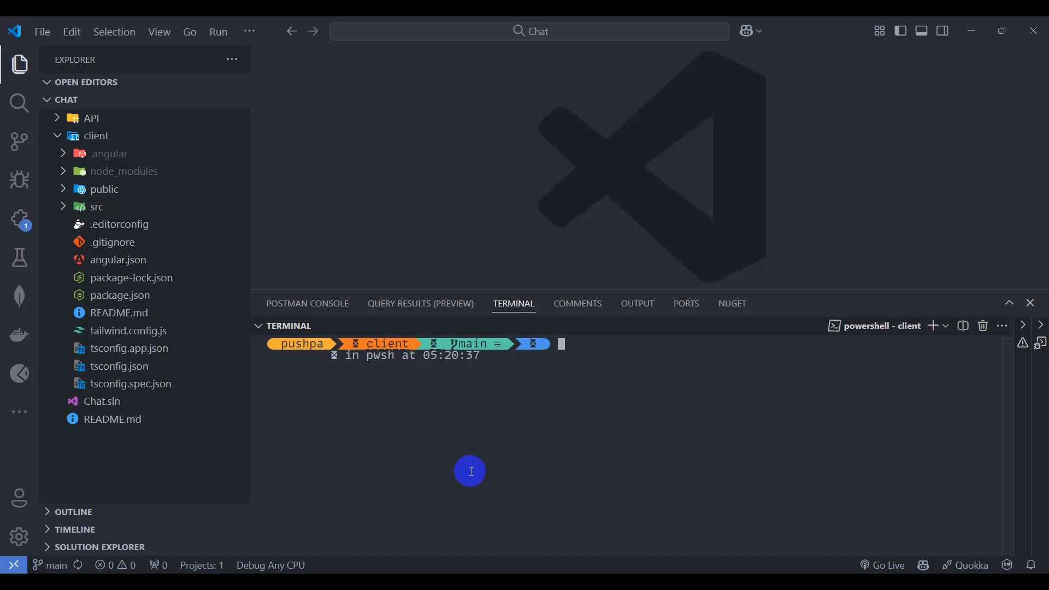
text(ng g c login --skip-tests)
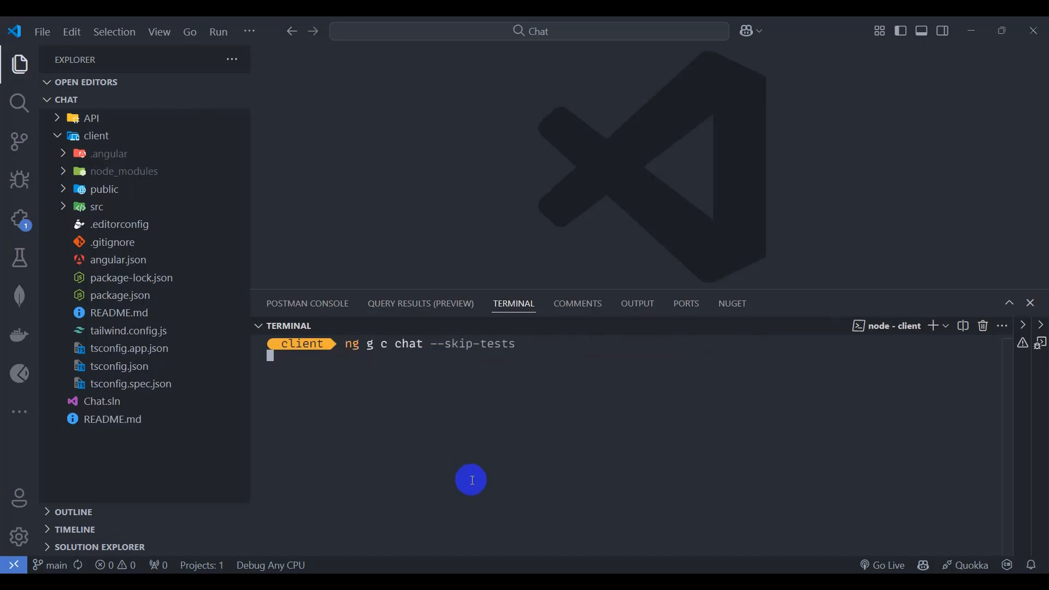
mouse_move(497, 453)
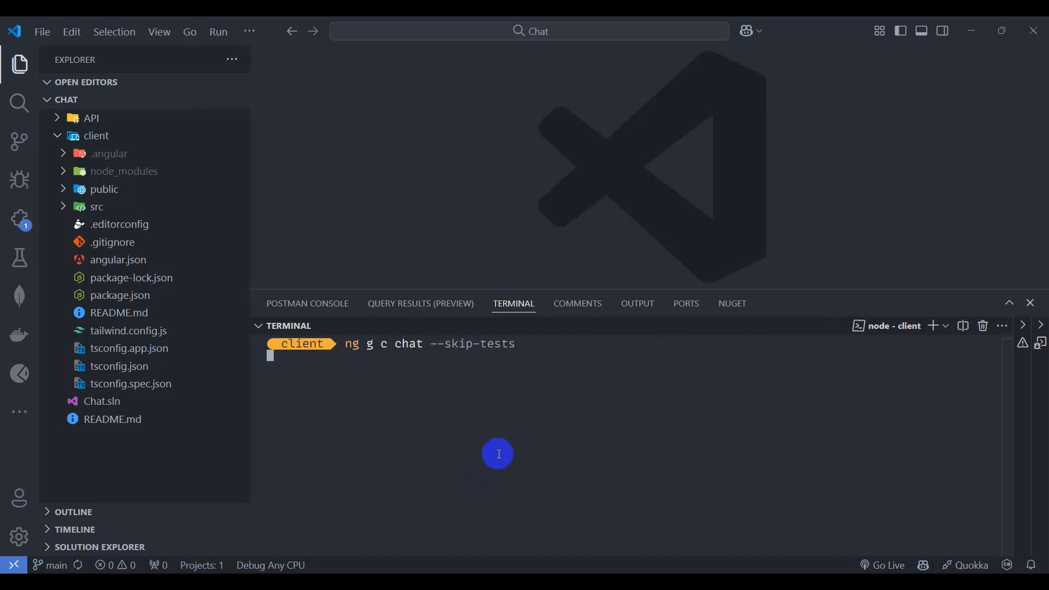
mouse_move(357, 375)
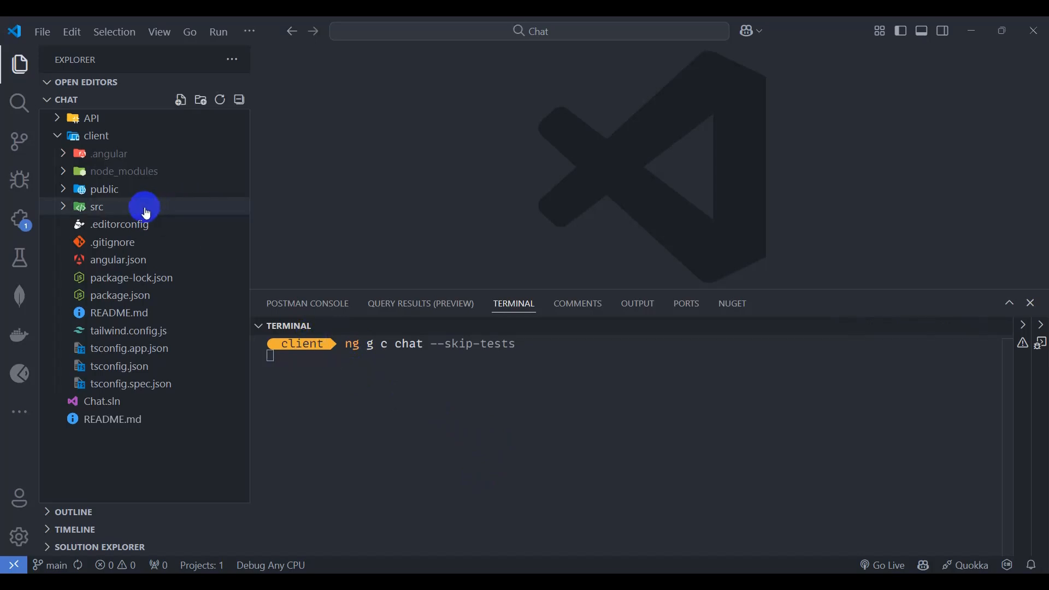
click(97, 206)
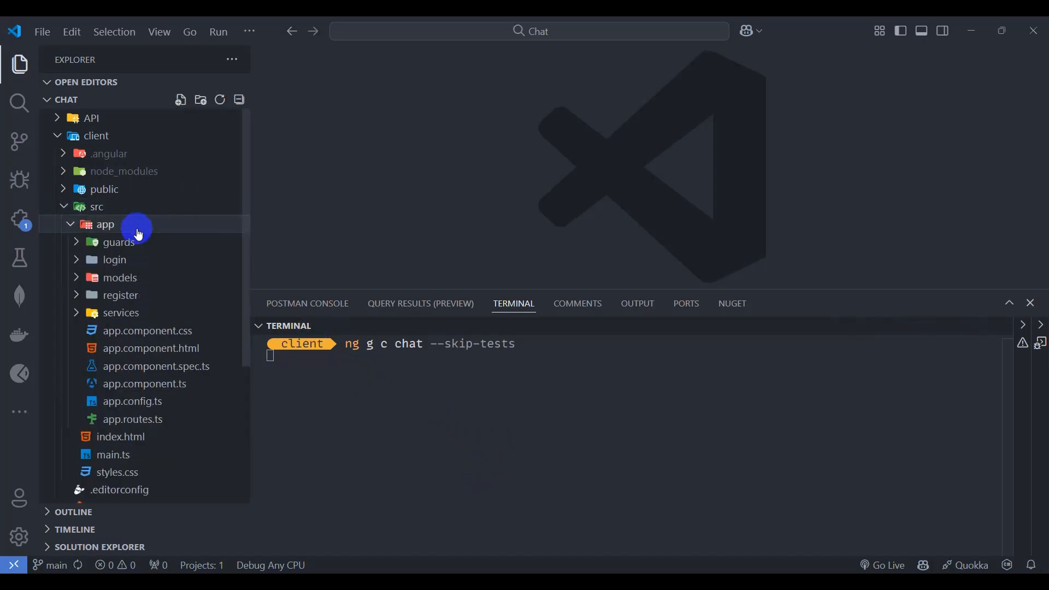
mouse_move(122, 277)
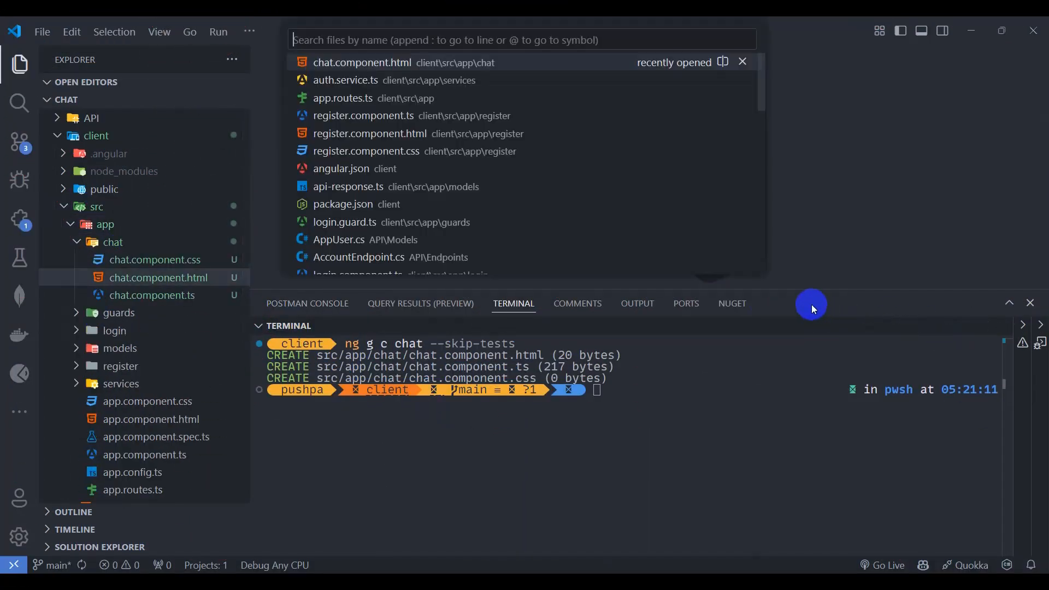
Add { path: 'chat', component: ChatComponent } atop app.routes.ts with its import, and save
click(343, 98)
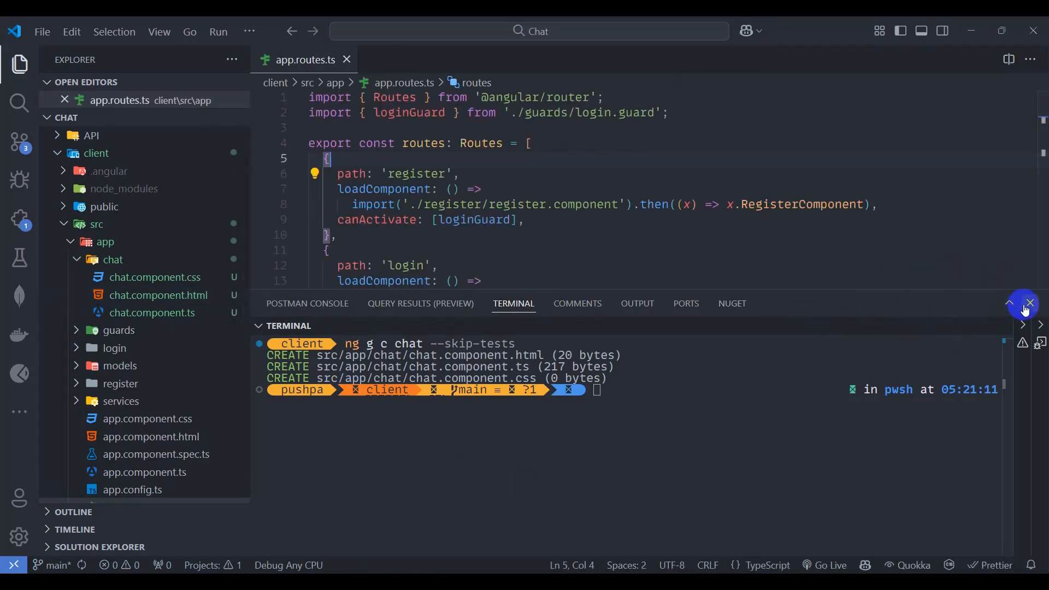
click(1029, 304)
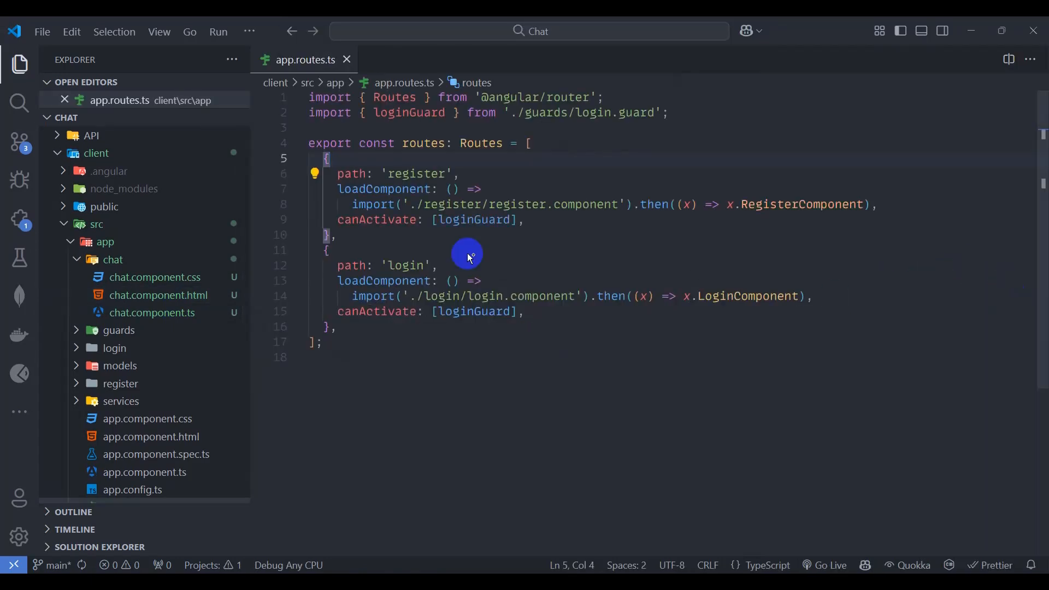
mouse_move(527, 165)
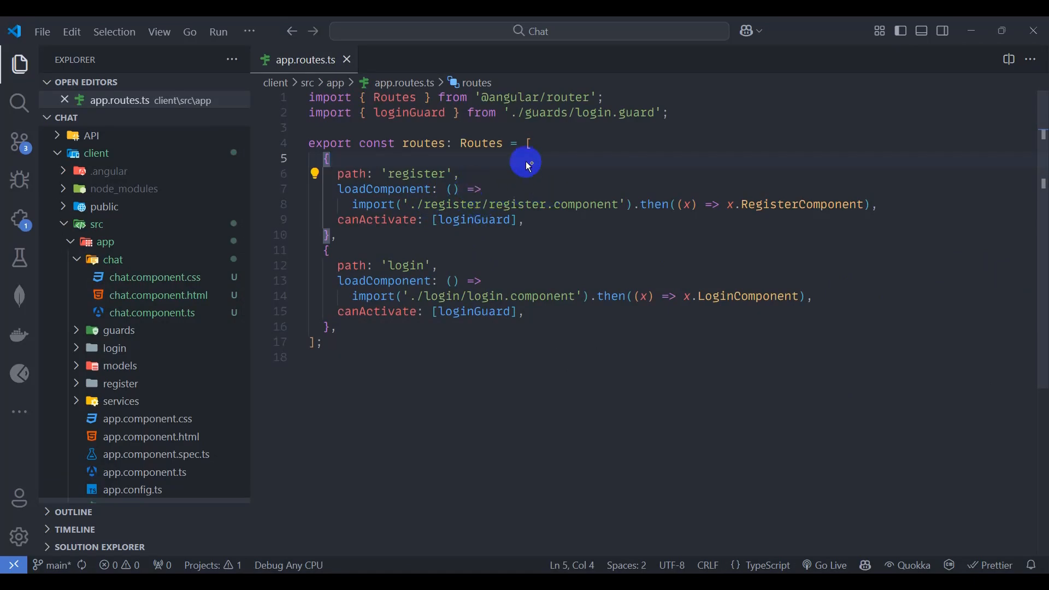
key(Enter)
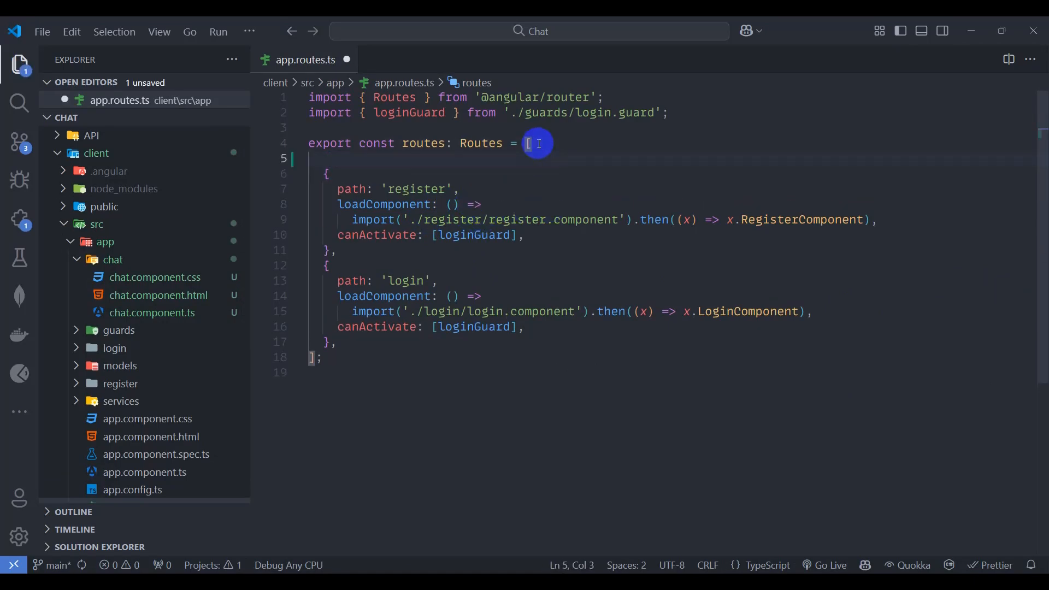
text({})
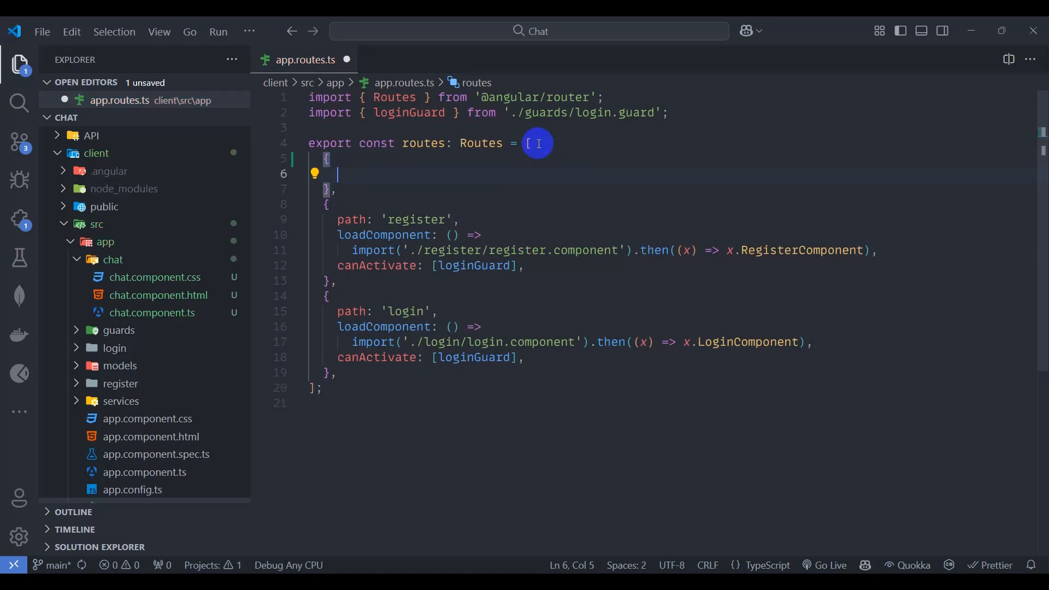
text(path: '',)
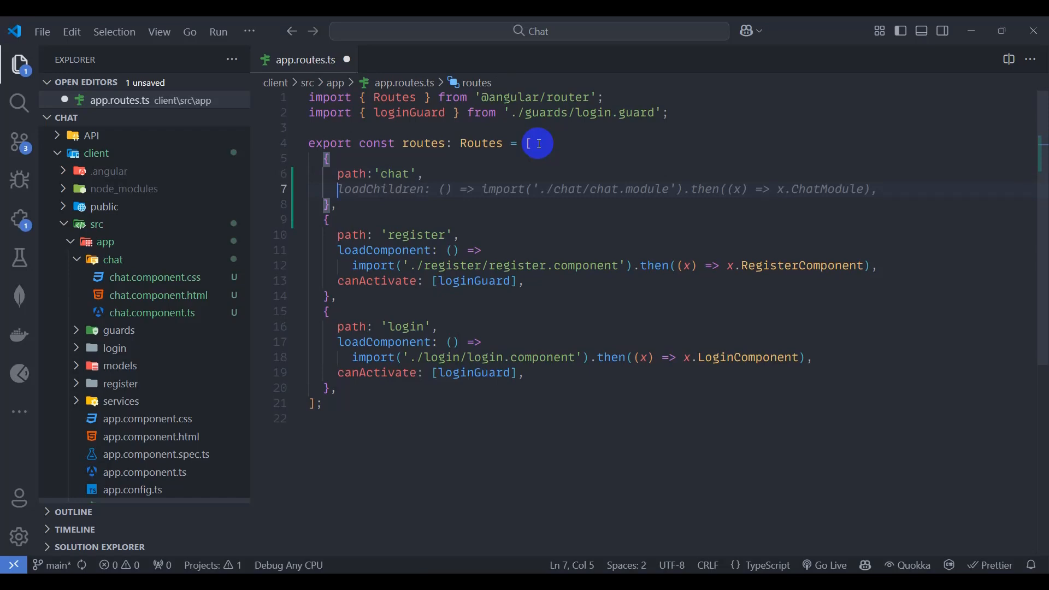
text(component)
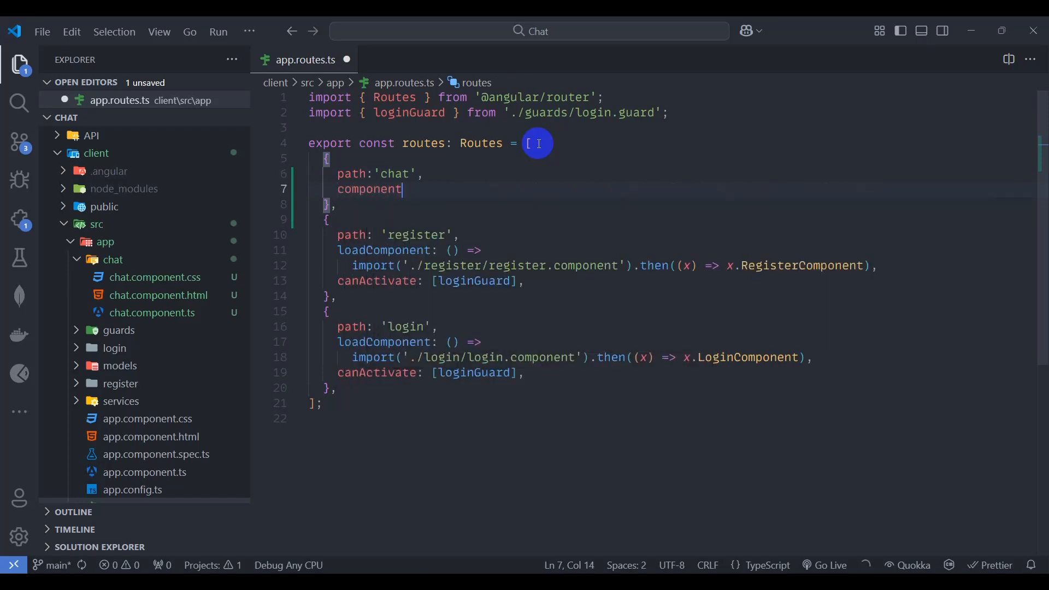
text(:ChatC)
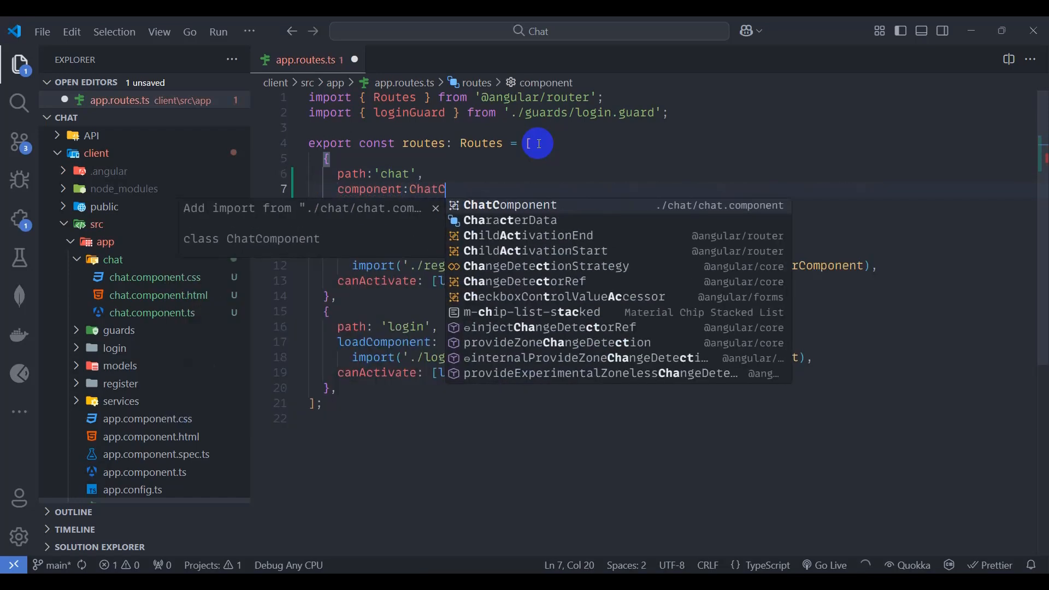
click(510, 205)
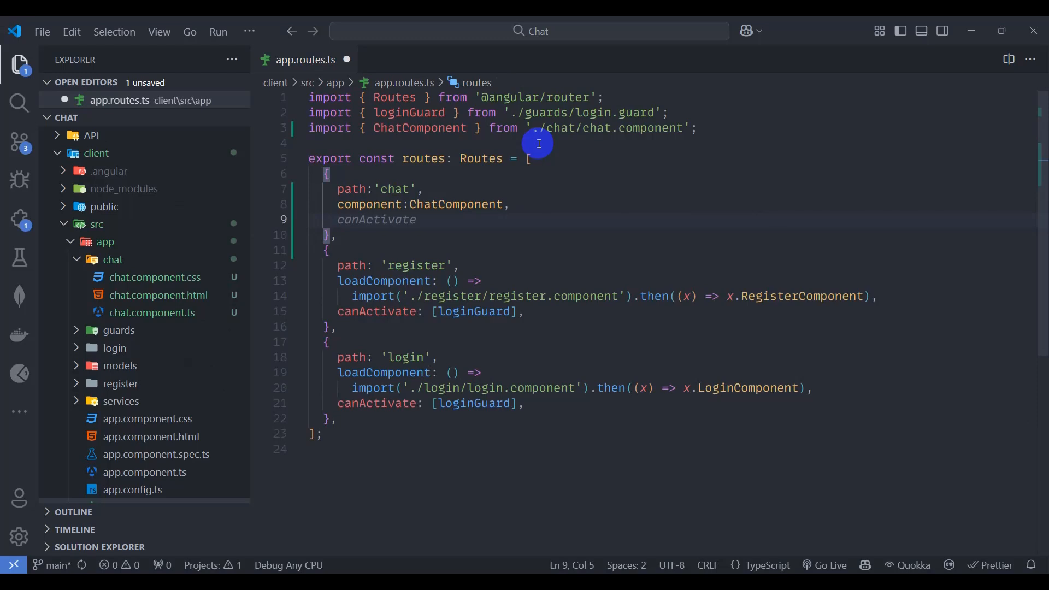
key(ctrl+s)
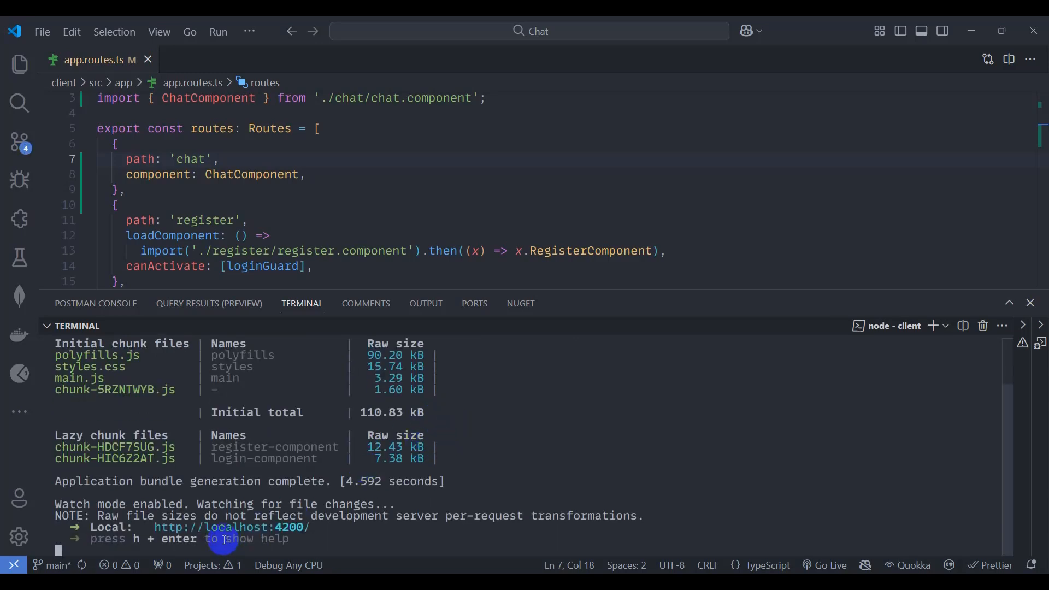
mouse_move(486, 432)
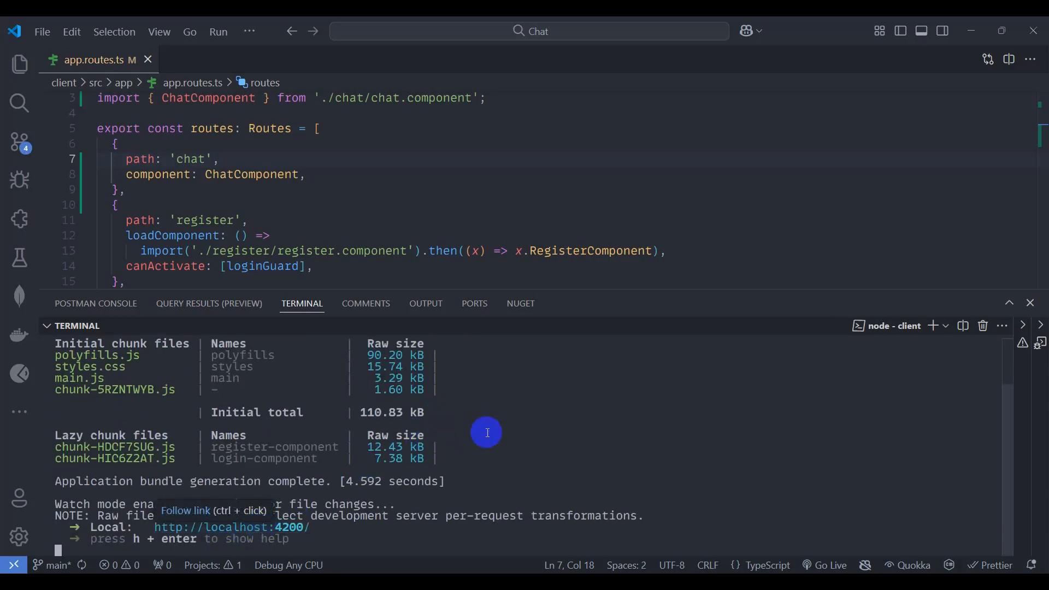
mouse_move(505, 430)
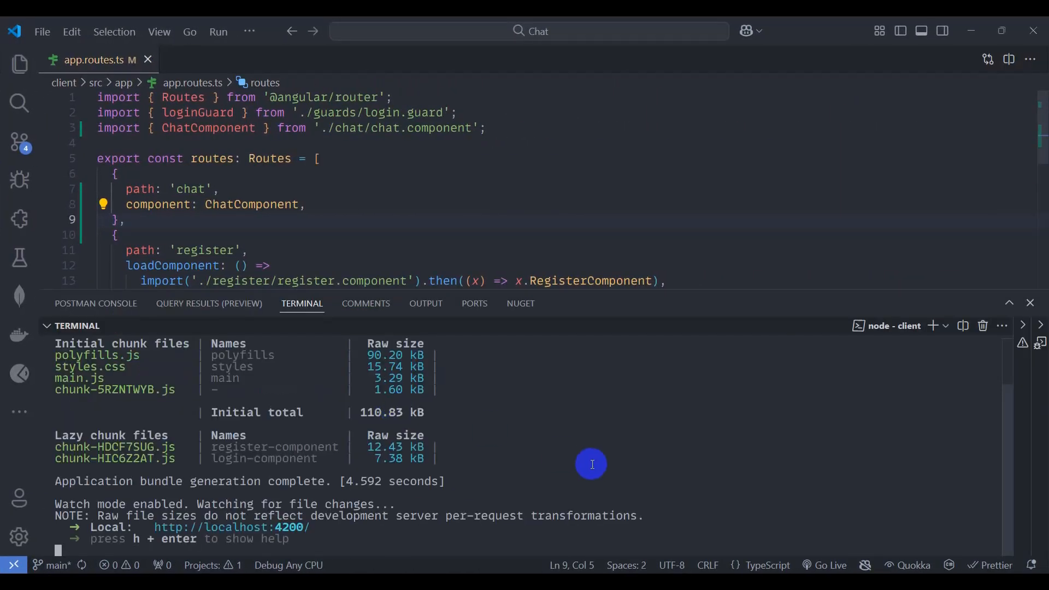
mouse_move(596, 461)
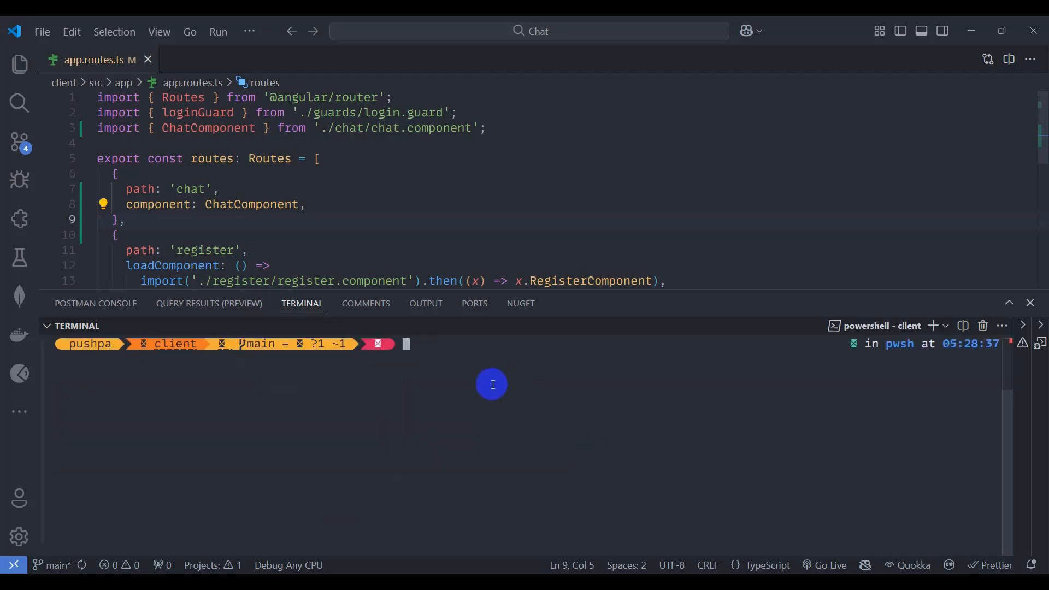
mouse_move(479, 382)
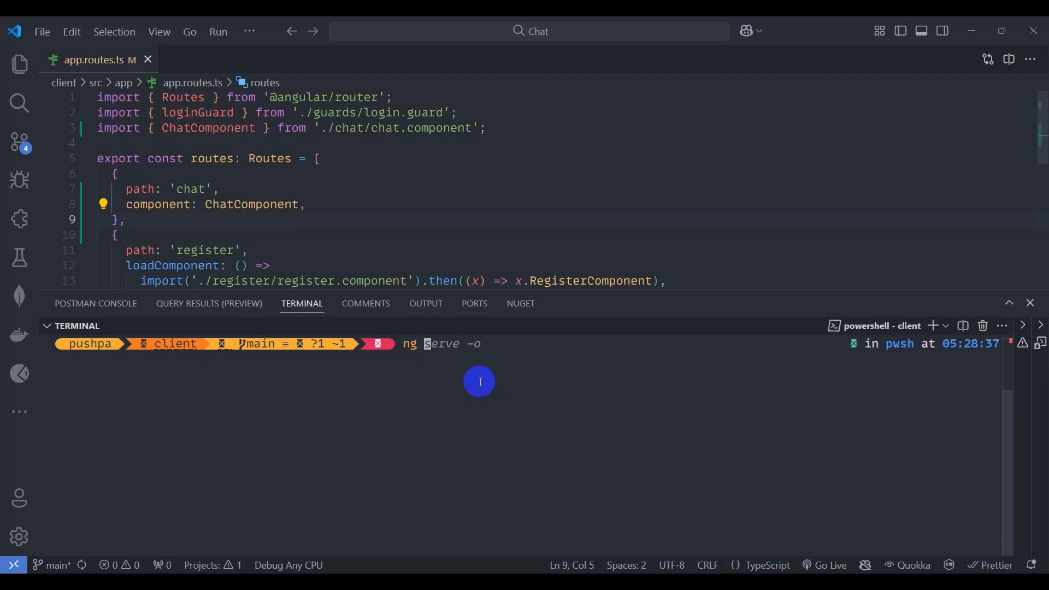
Run ng g guard guards/auth --skip-tests to create a CanActivate guard
text(ng g guard guards/login --skip-tests)
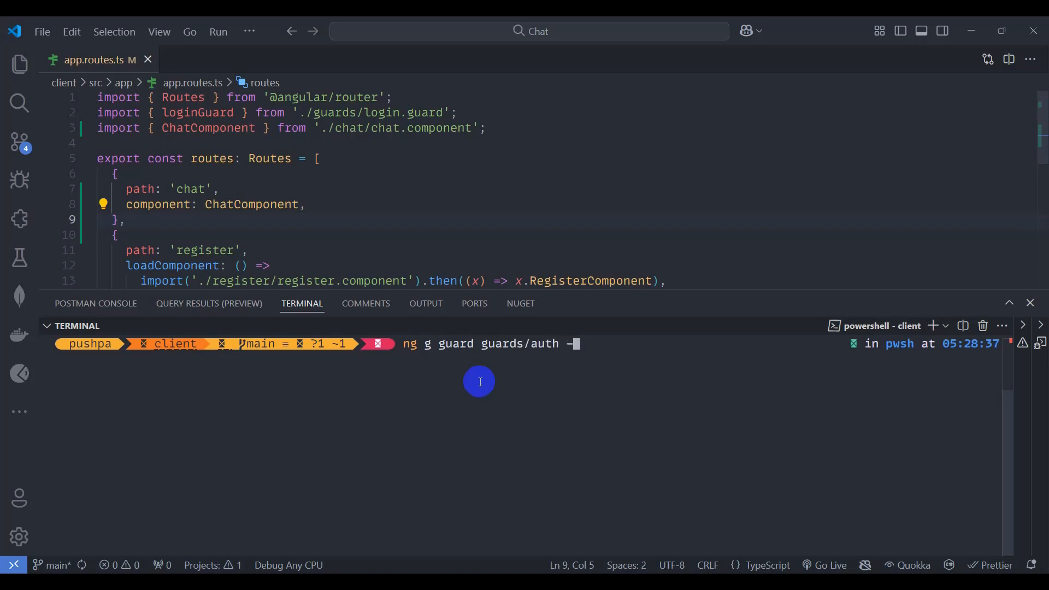
text(-skip-tets)
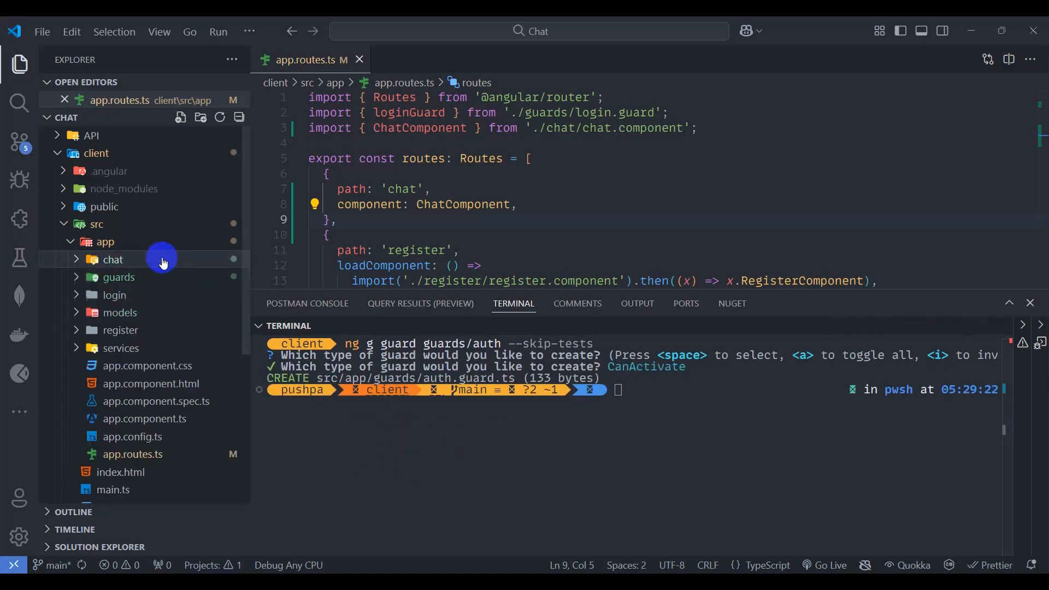
In auth.guard.ts, return true when inject(AuthService).isLoggedIn() is true
click(118, 277)
text(()
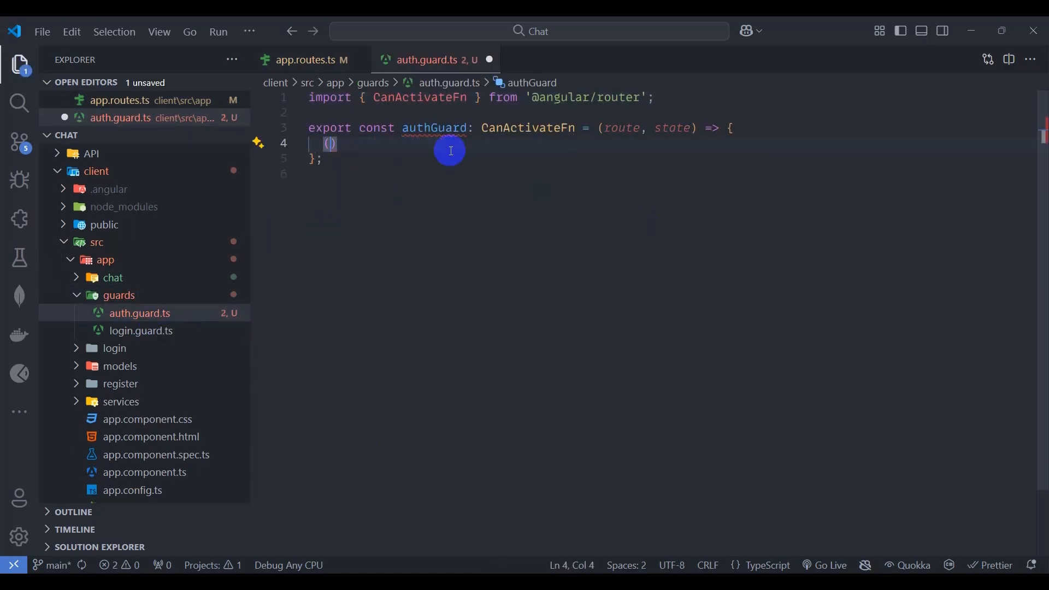
text(if(inject()
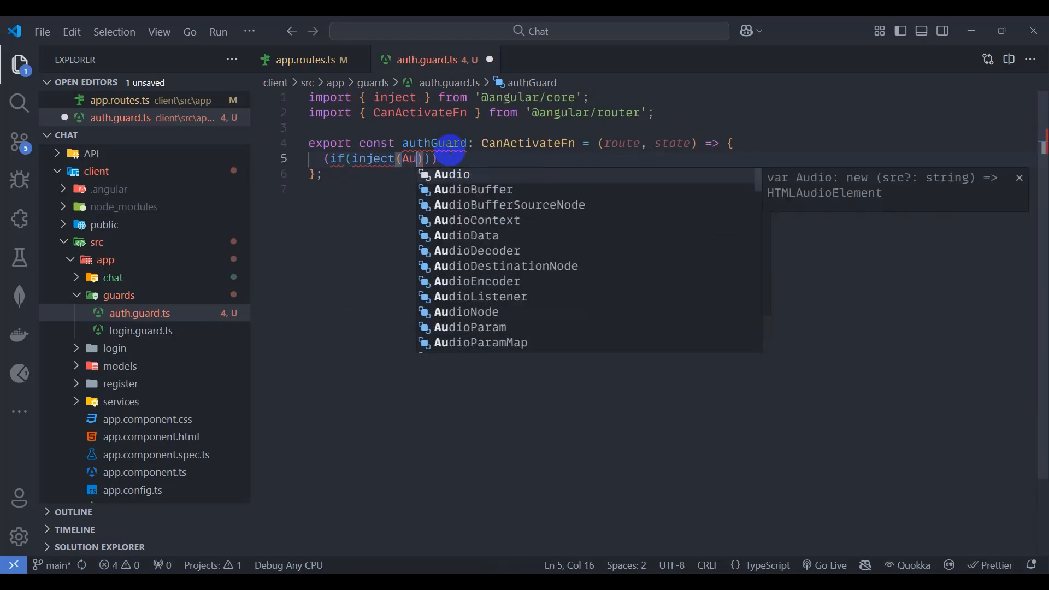
text(AuthService)
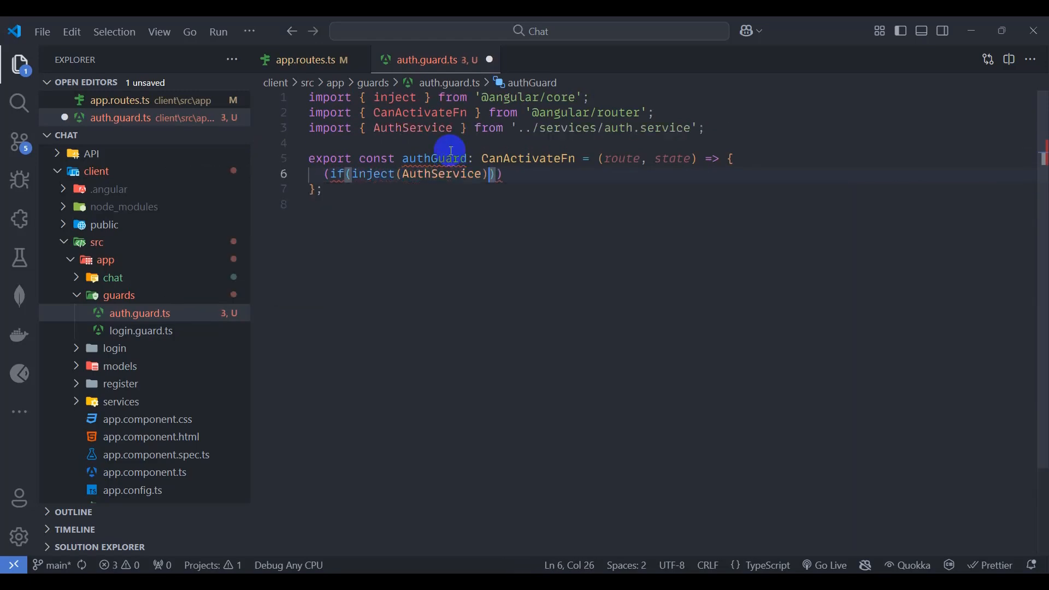
text(.isLoggedIn())
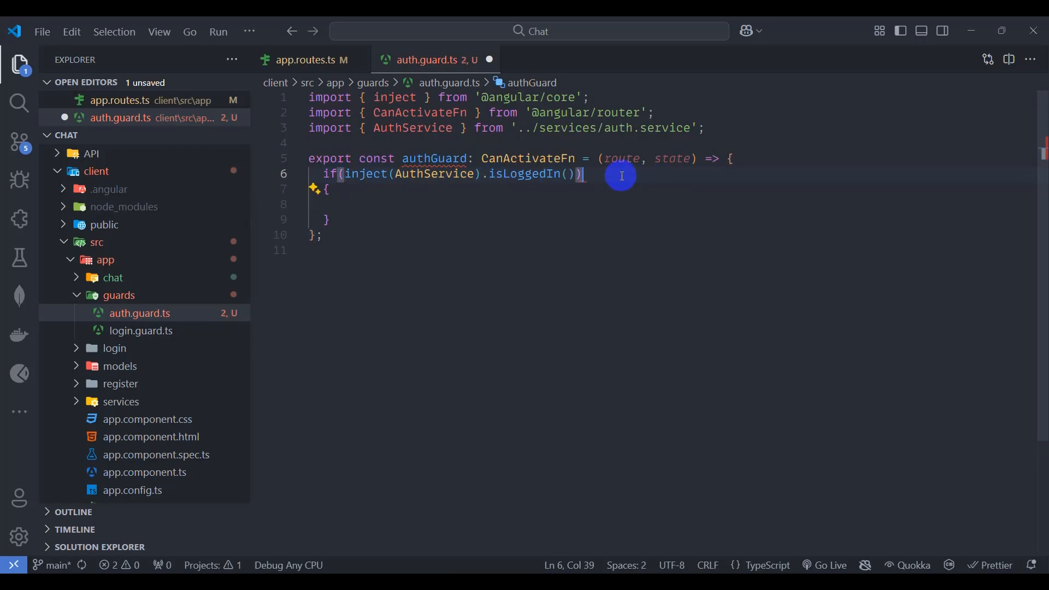
text(re)
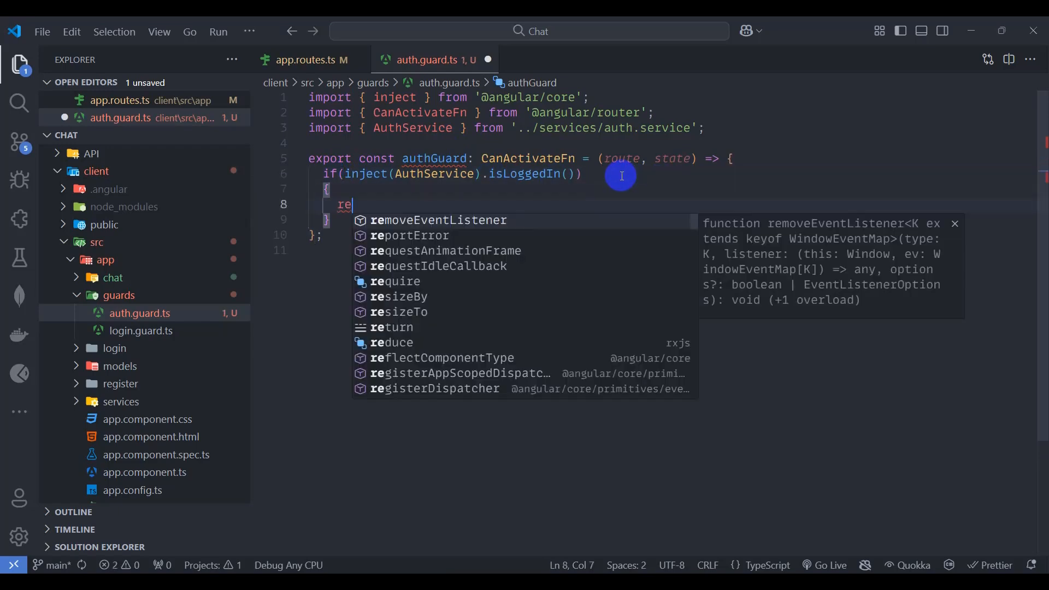
text(turn true;)
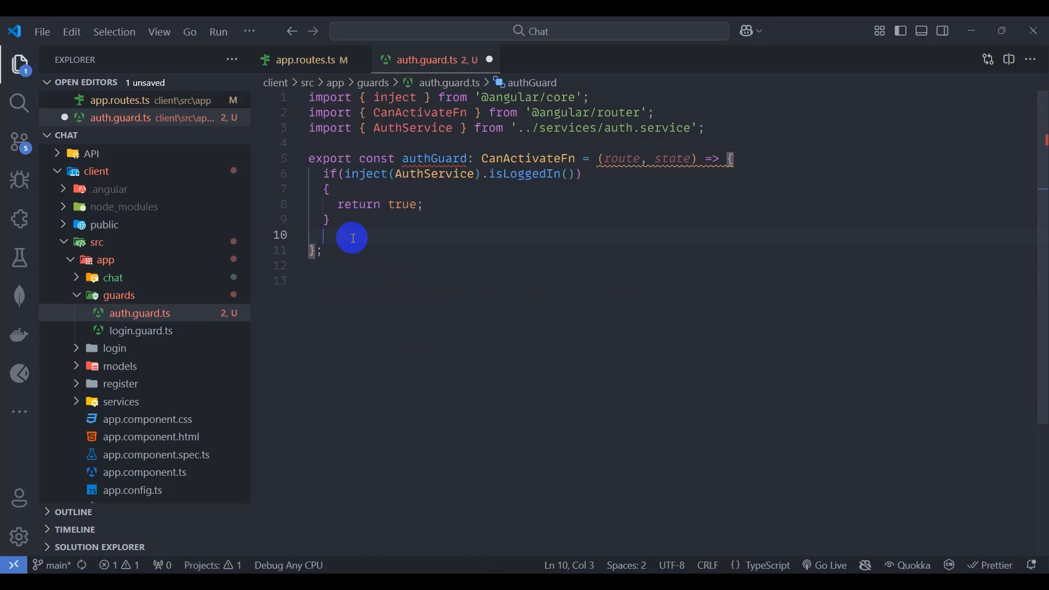
Otherwise navigate to '/login' with inject(Router), return false, and save the guard
text(inject)
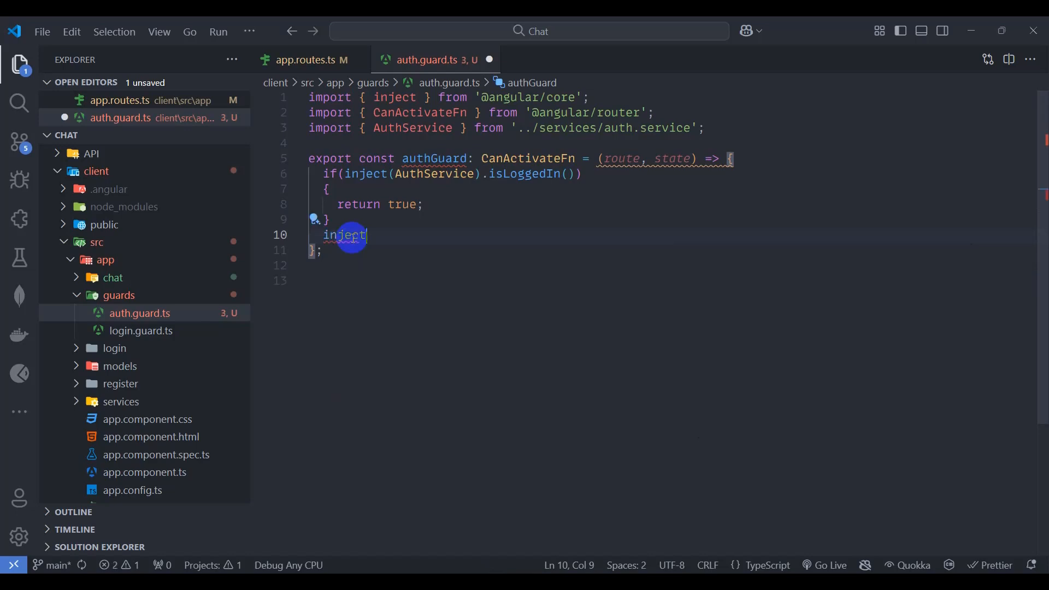
text((Router).navigate()
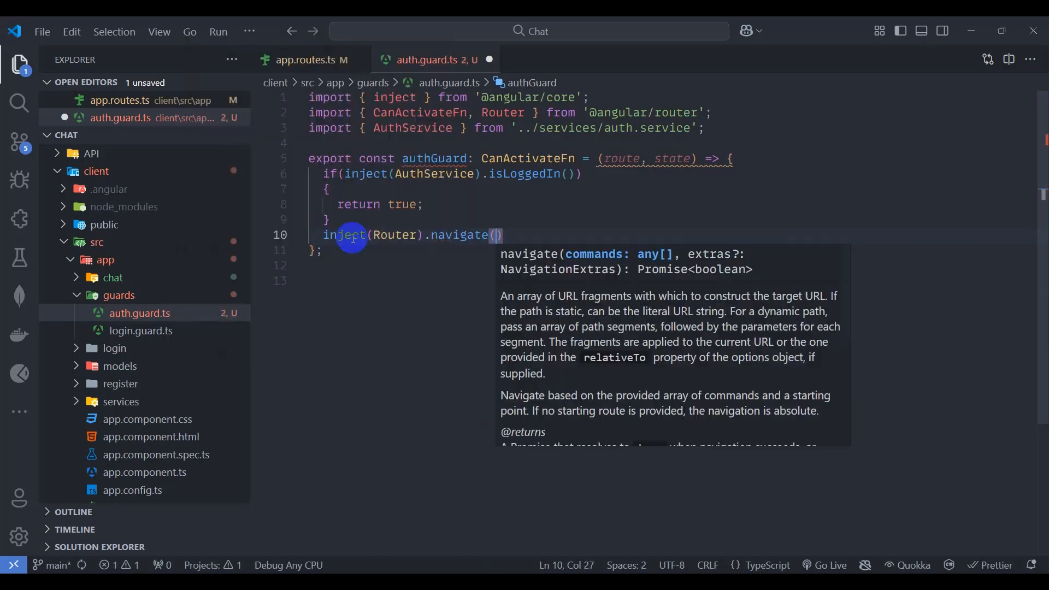
text(["/lo")
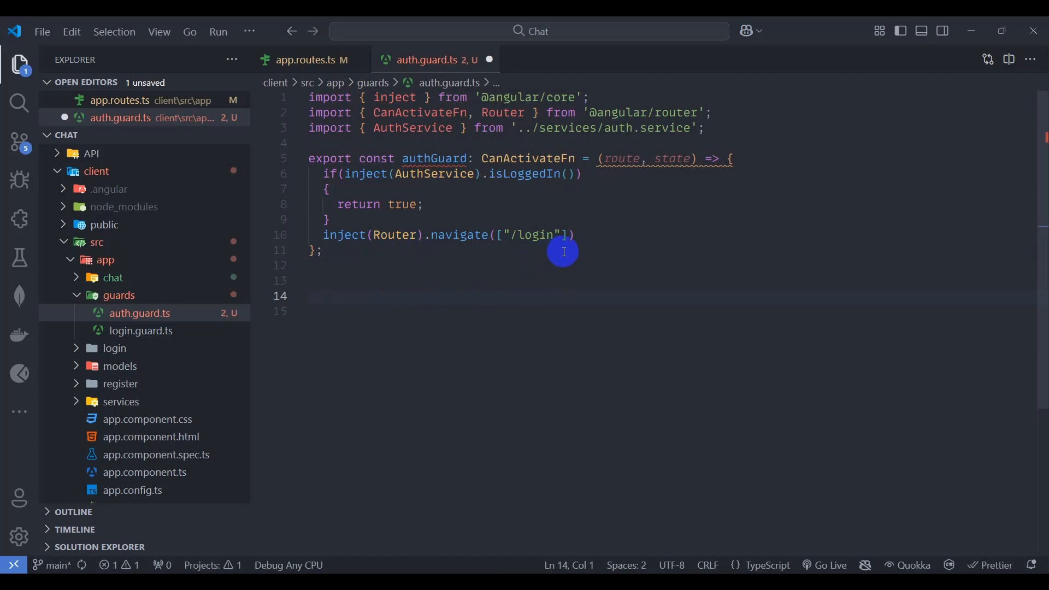
text(return)
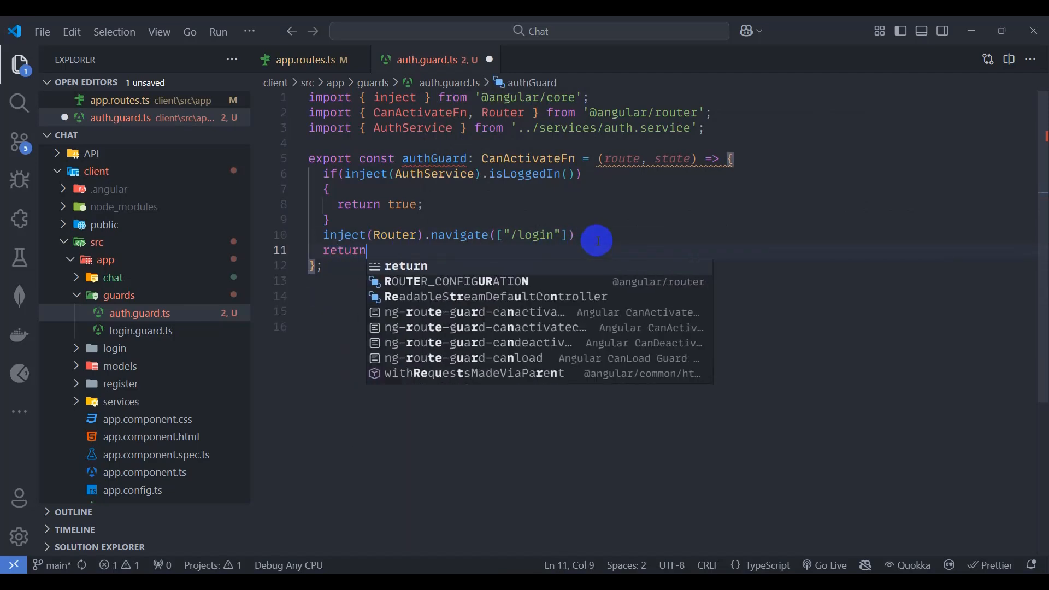
text(false;)
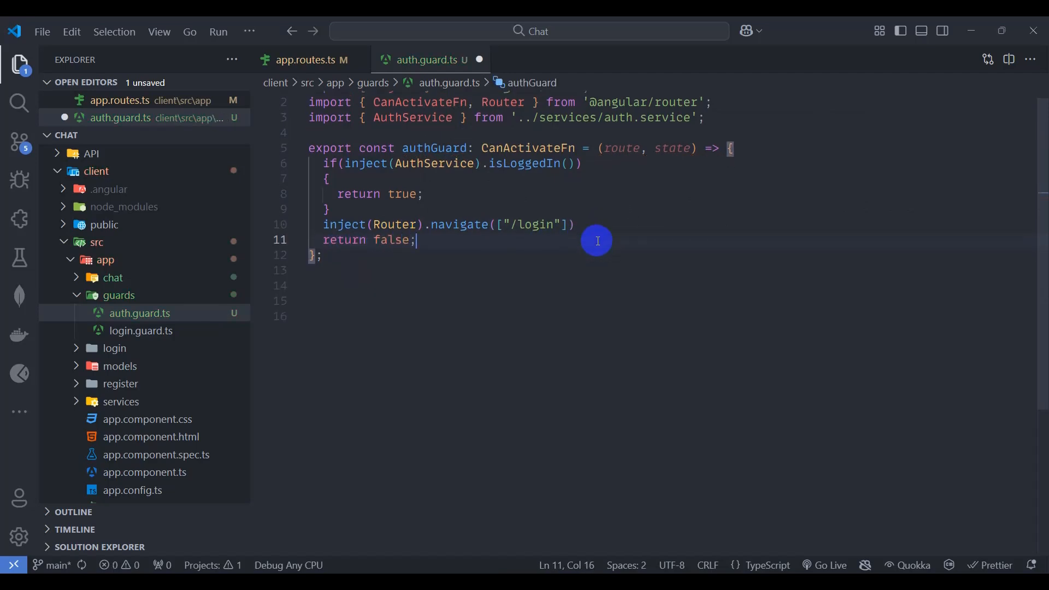
key(ctrl+s)
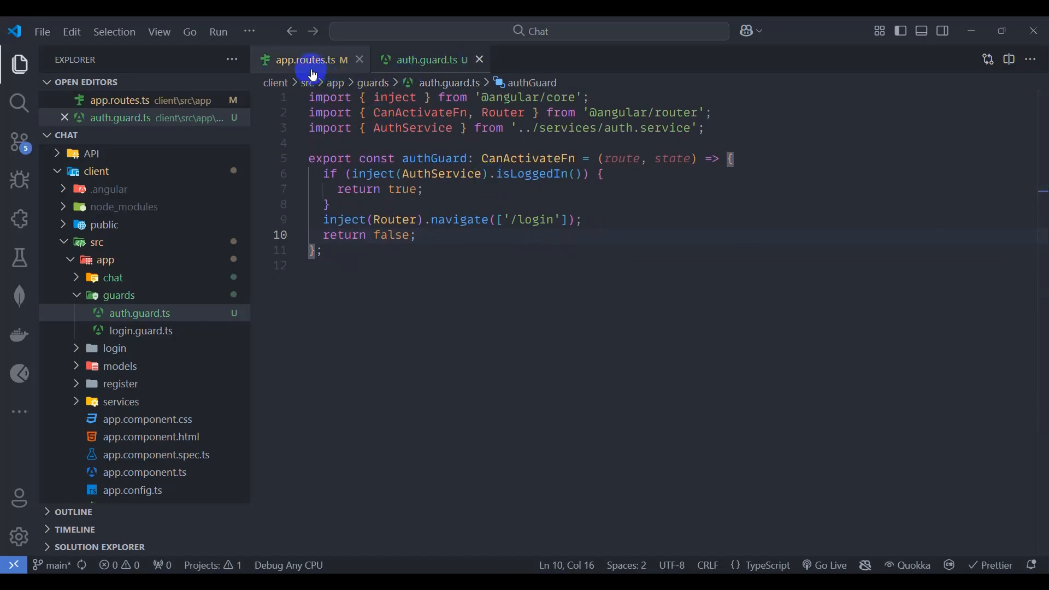
Add canActivate: [authGuard] to the chat route in app.routes.ts, importing authGuard
click(303, 59)
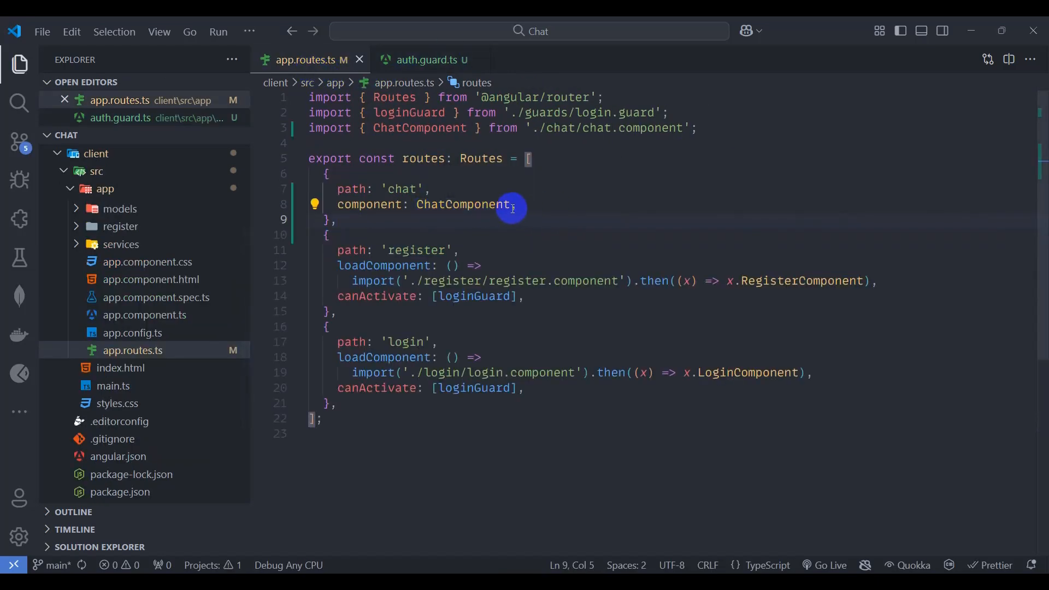
text(canActivate:)
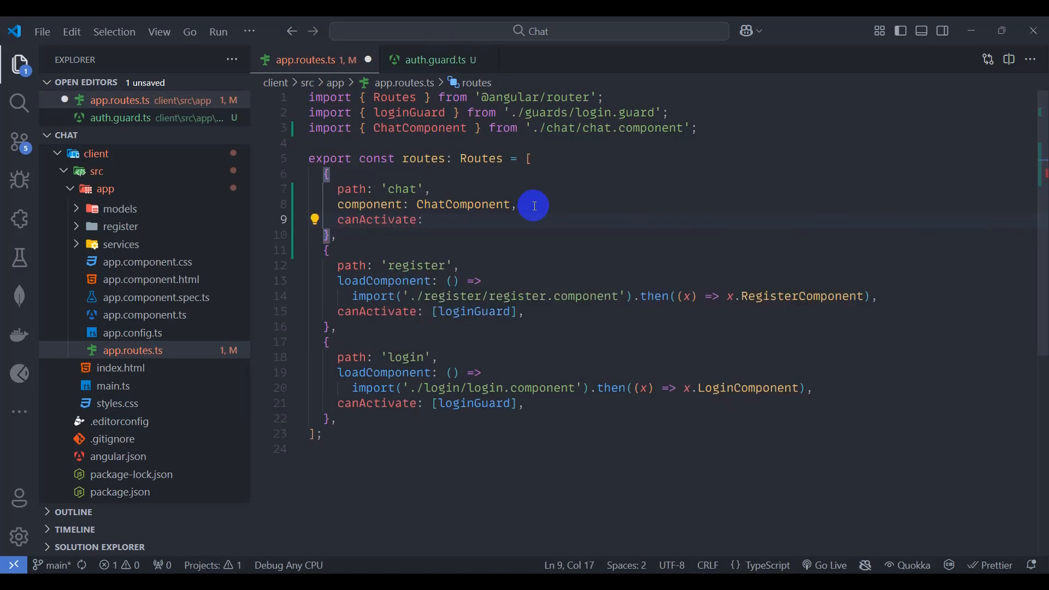
text([AuthGuard],)
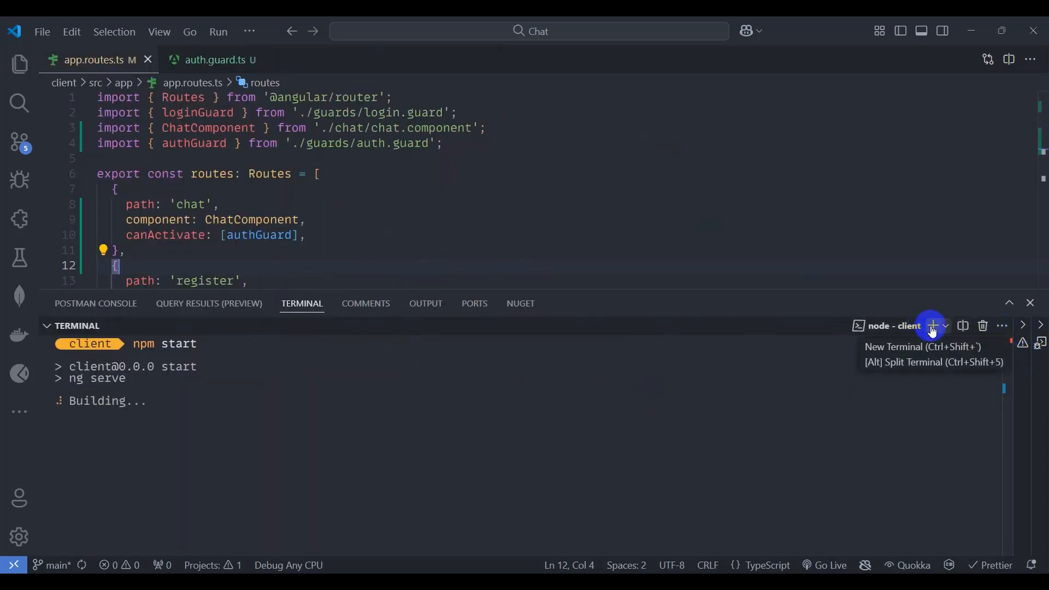
Open a second terminal, change into the API folder, and run dotnet watch run
click(931, 326)
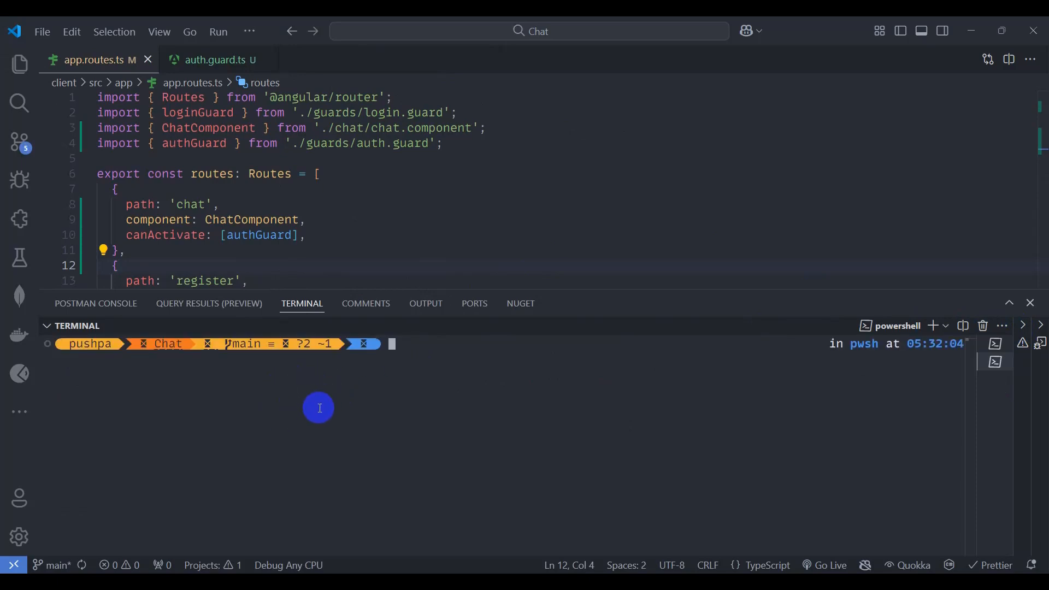
text(cd .\client\)
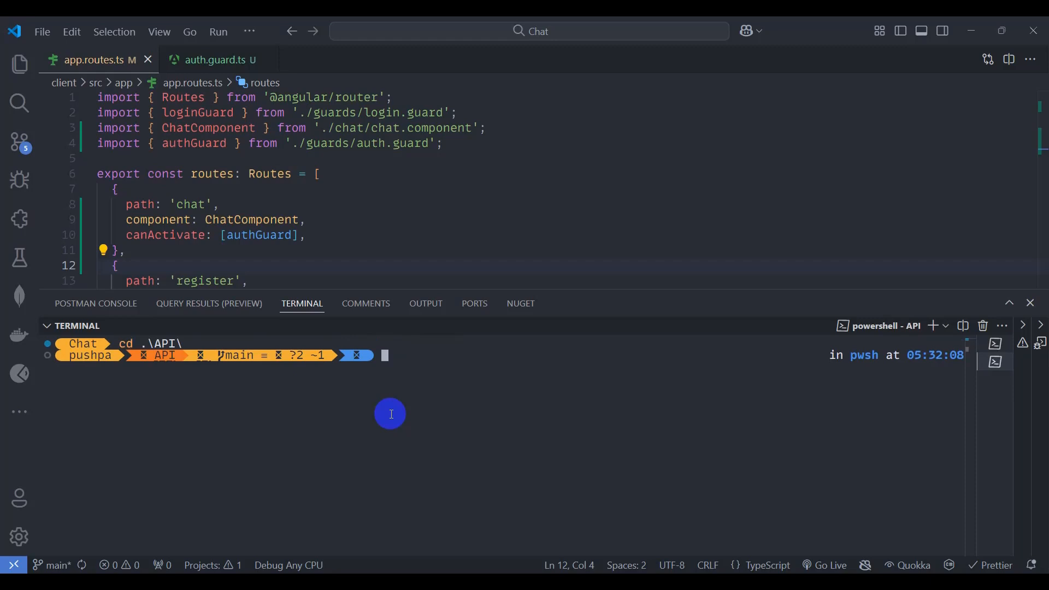
text(dotnet watch run)
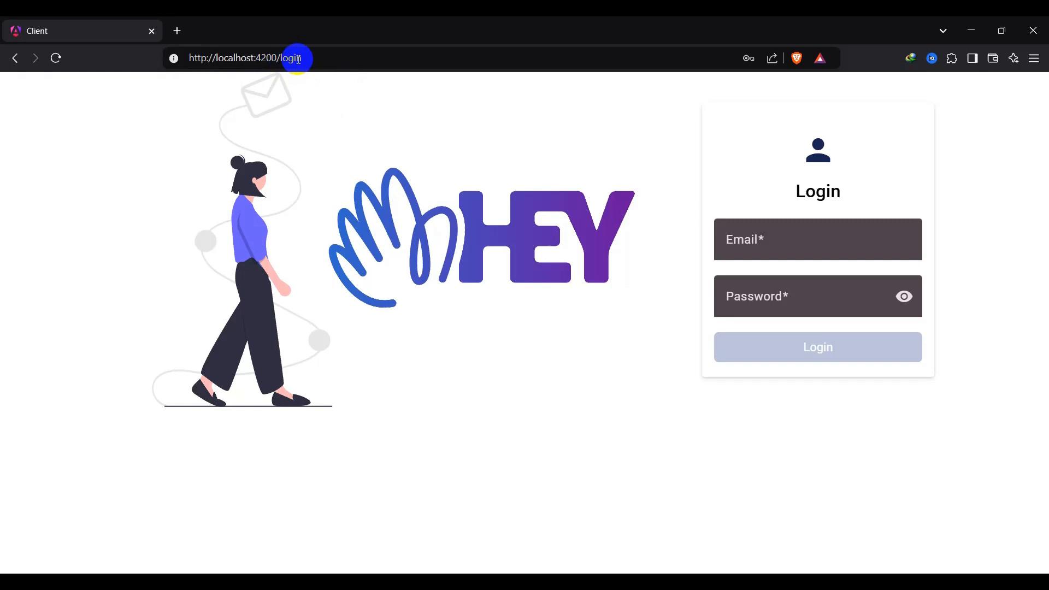
mouse_move(777, 230)
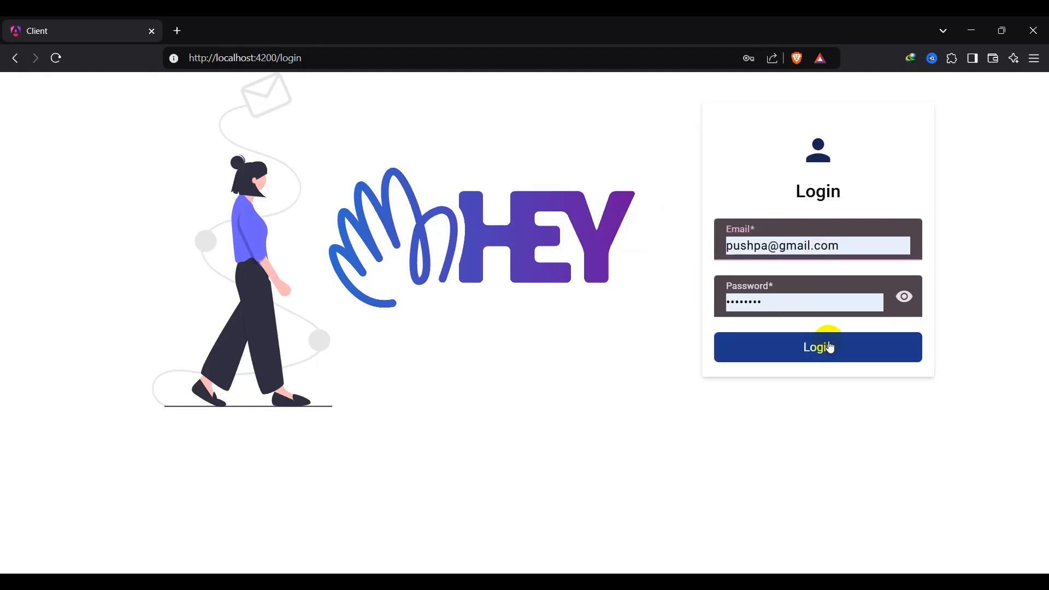
Submit the email and password on the localhost:4200/login page
click(818, 346)
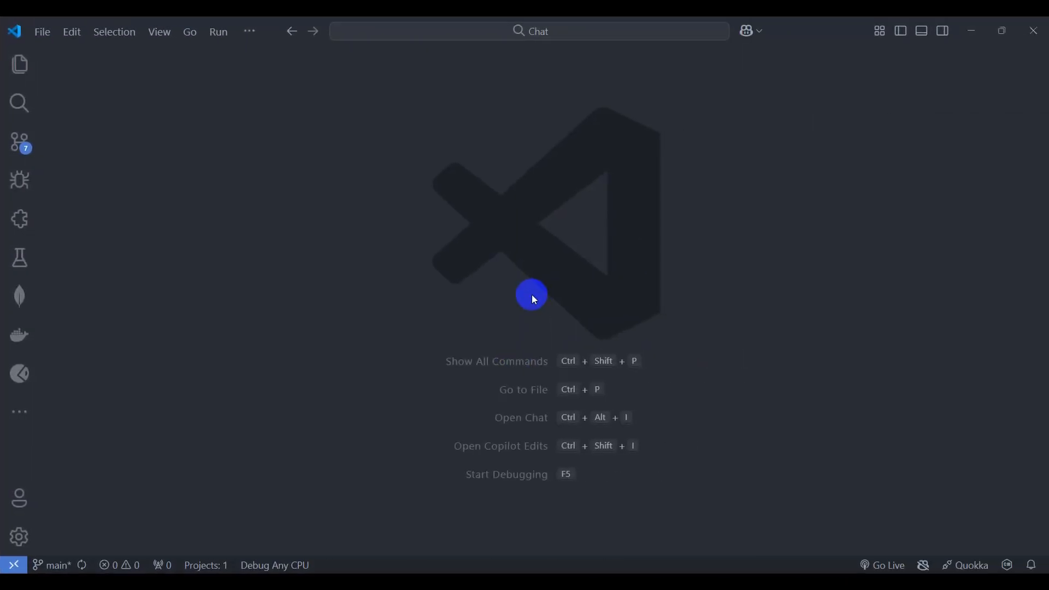
Append { path: '**', redirectTo: 'chat', pathMatch: 'full' } to the routes in app.routes.ts
text(ap)
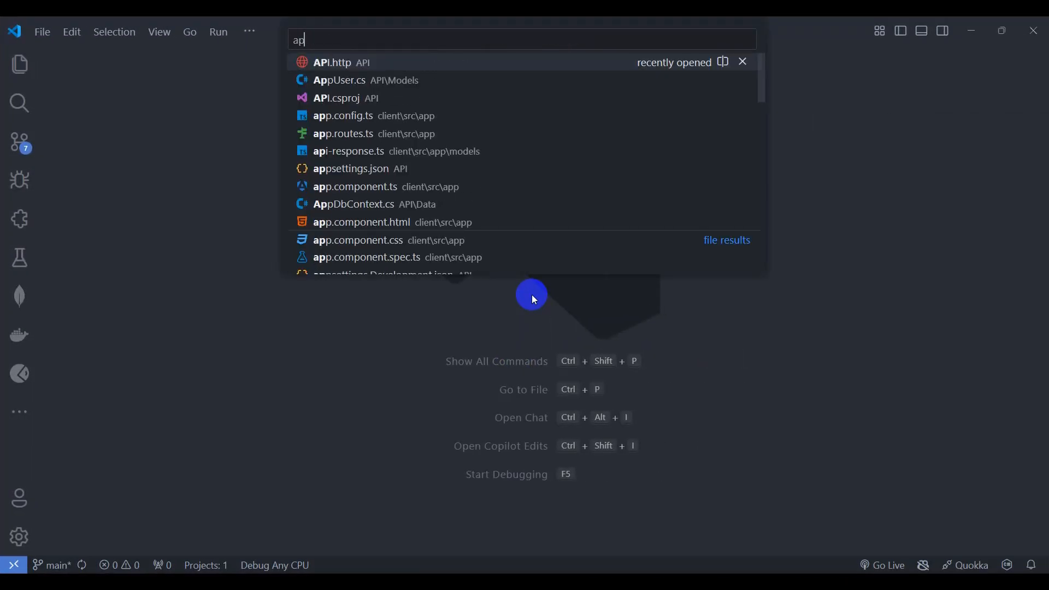
click(344, 133)
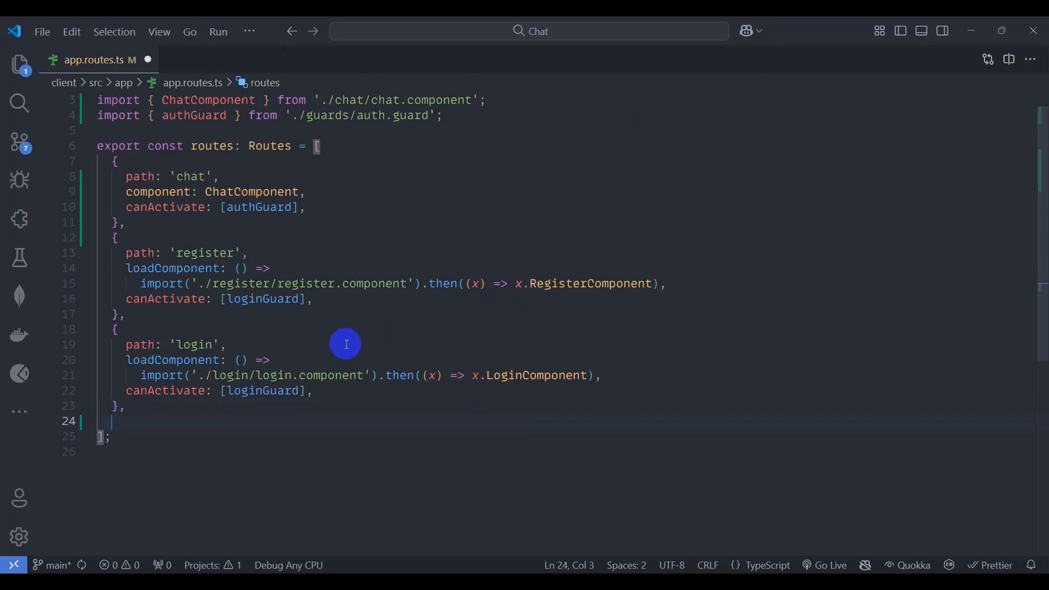
text({)
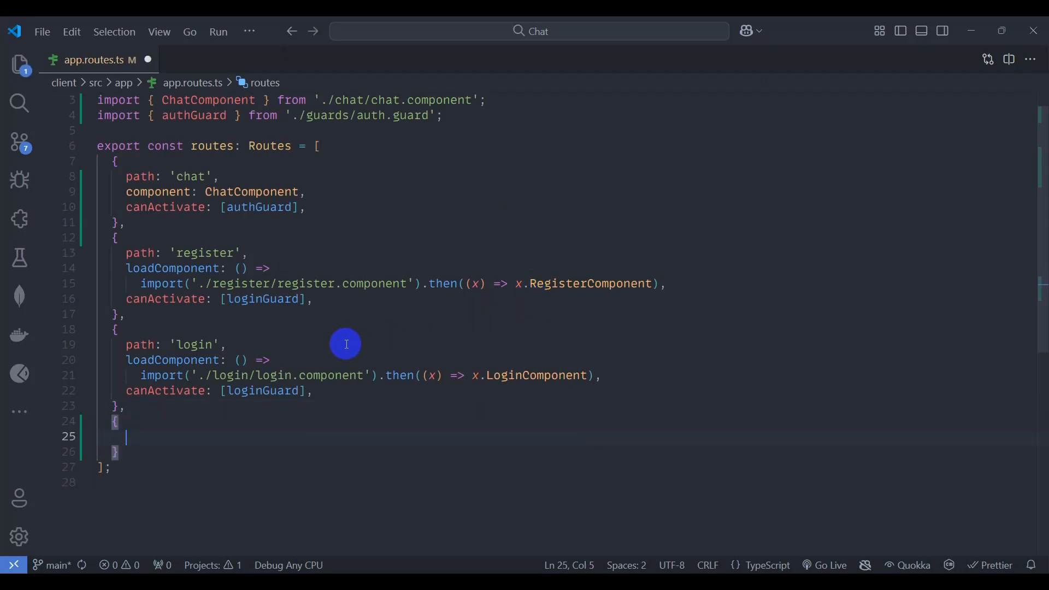
text(path:')
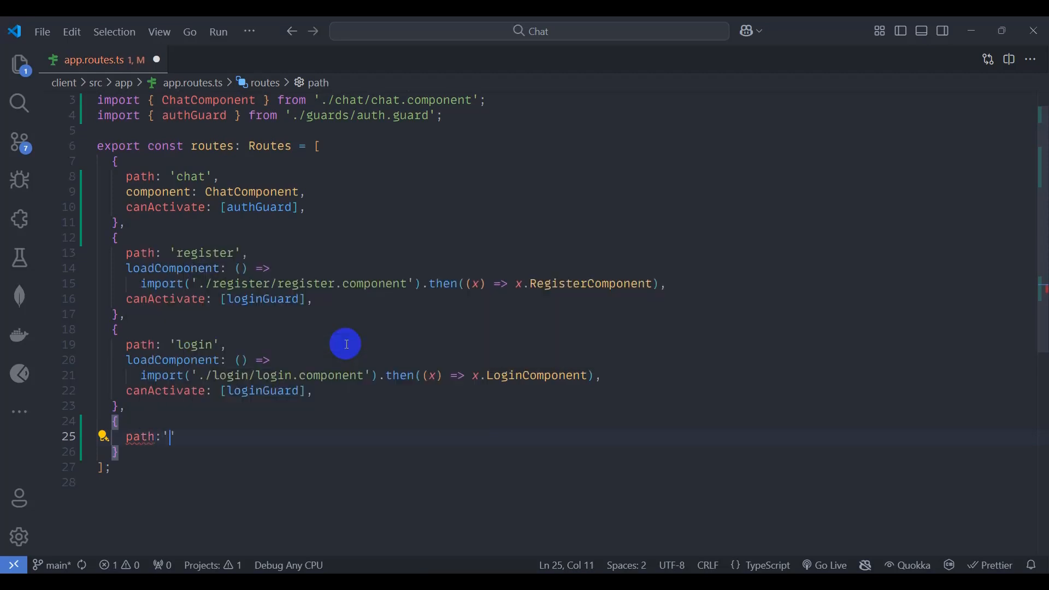
text(**)
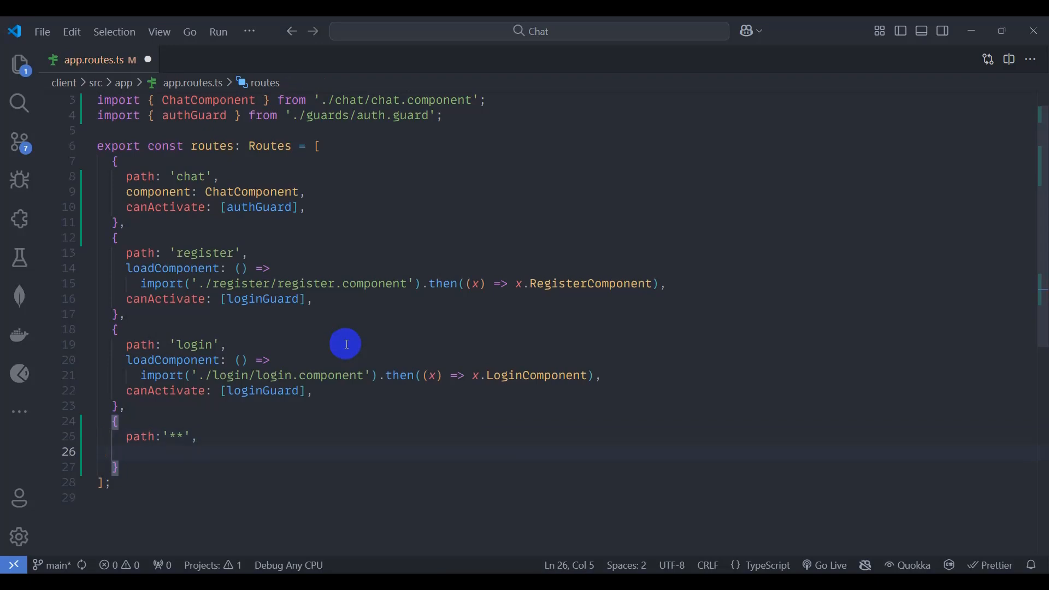
text(redirectTo:)
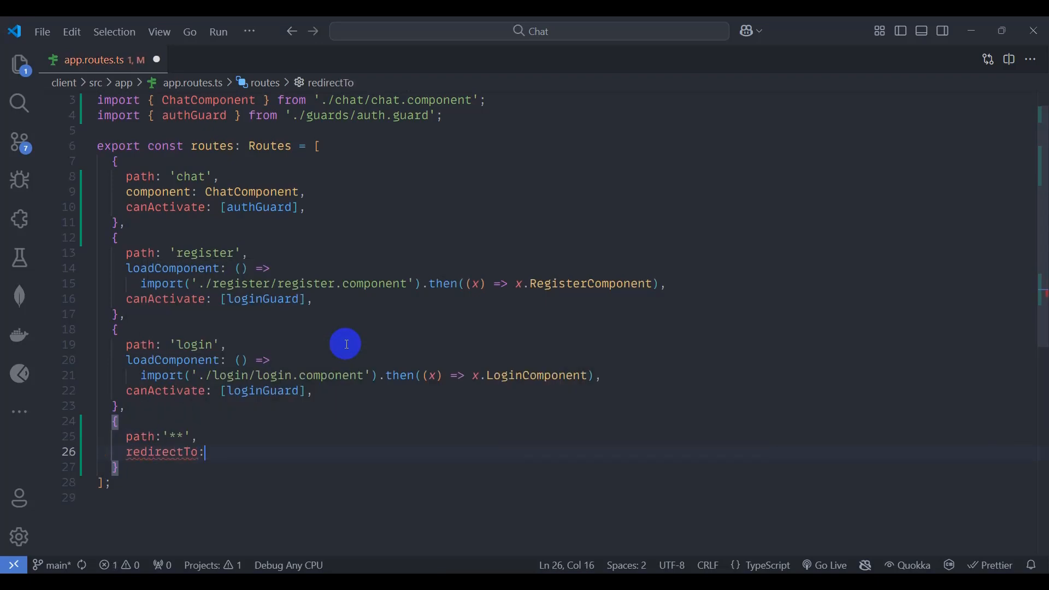
text('cha')
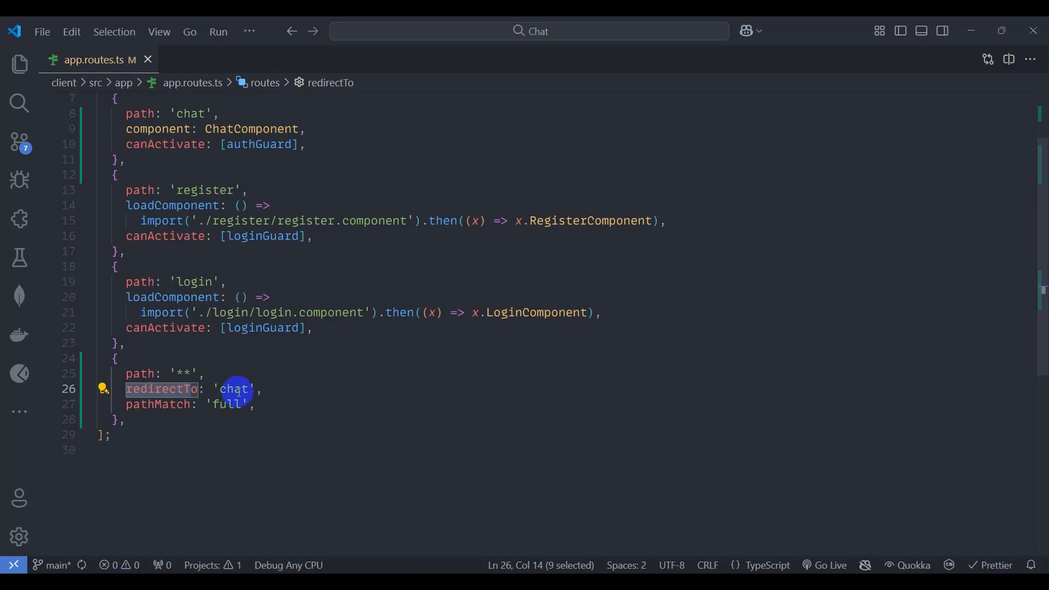
double_click(158, 405)
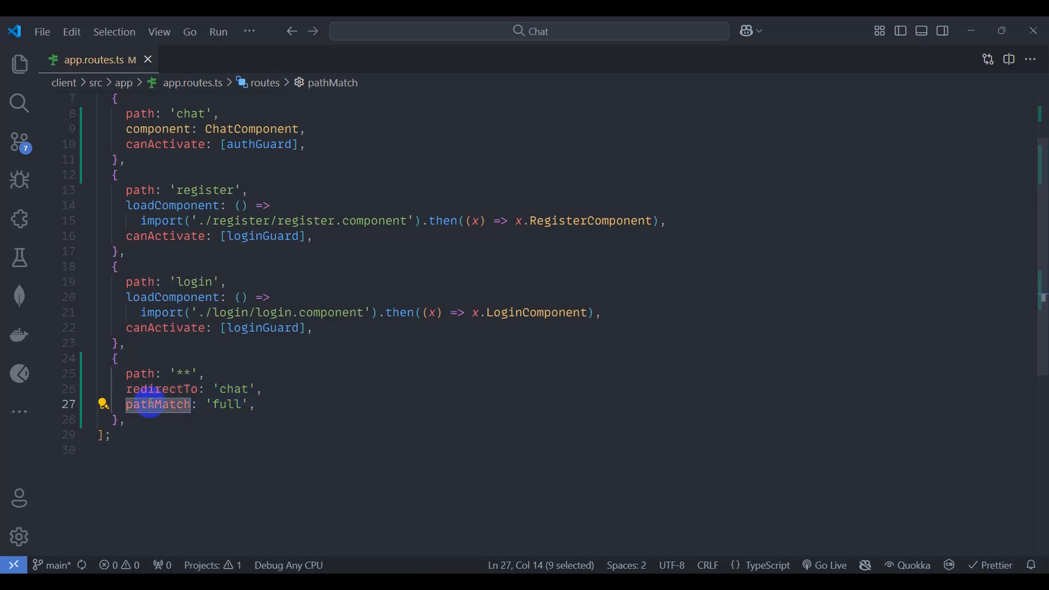
mouse_move(203, 411)
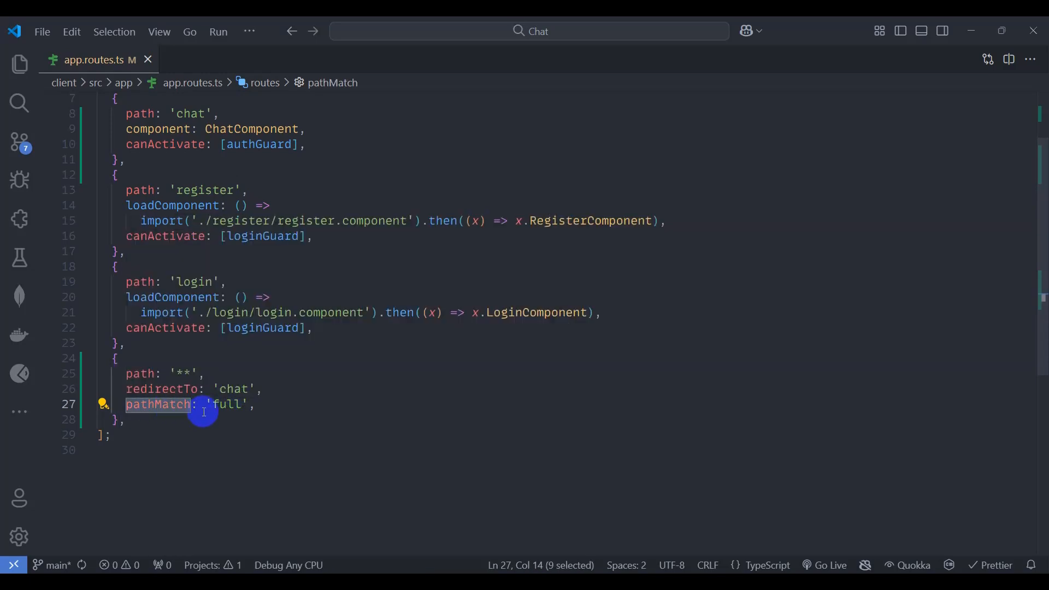
click(221, 404)
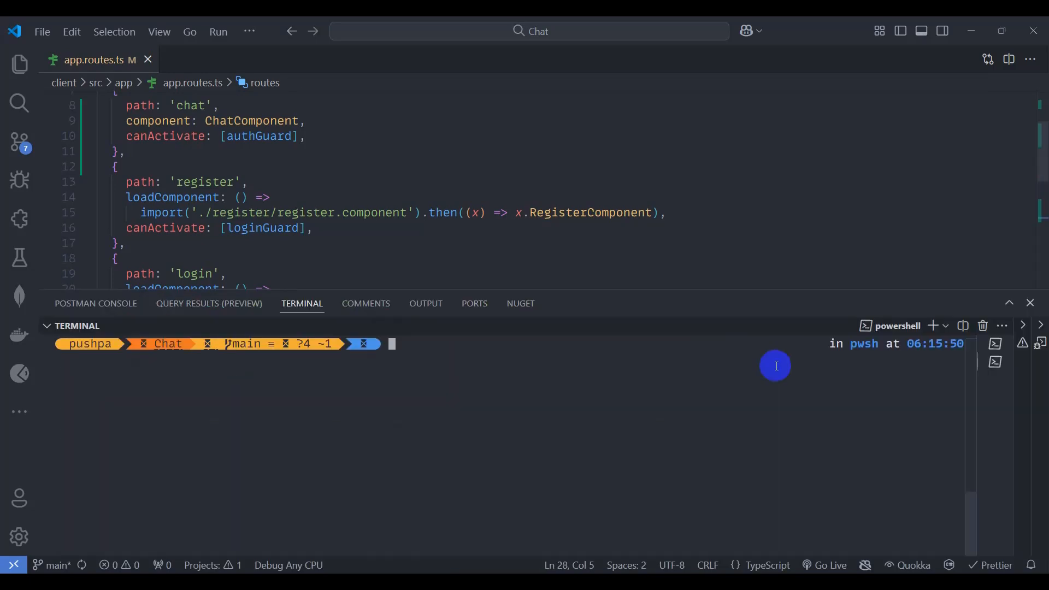
Change into the client folder, run npm start, and scroll to the wildcard route
text(cd .\client\)
text(npm start)
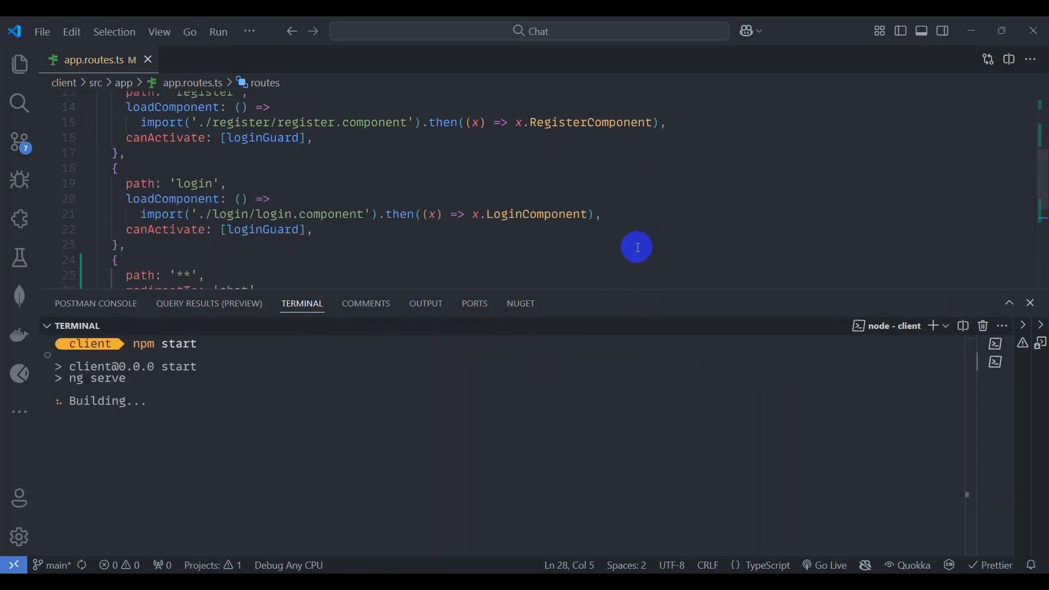
scroll(down, 3)
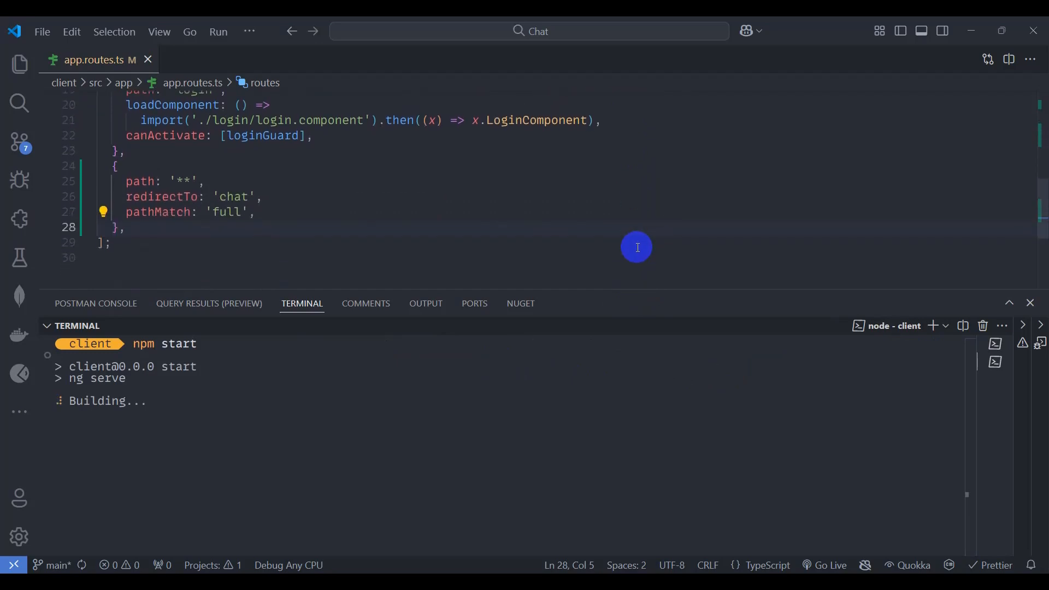